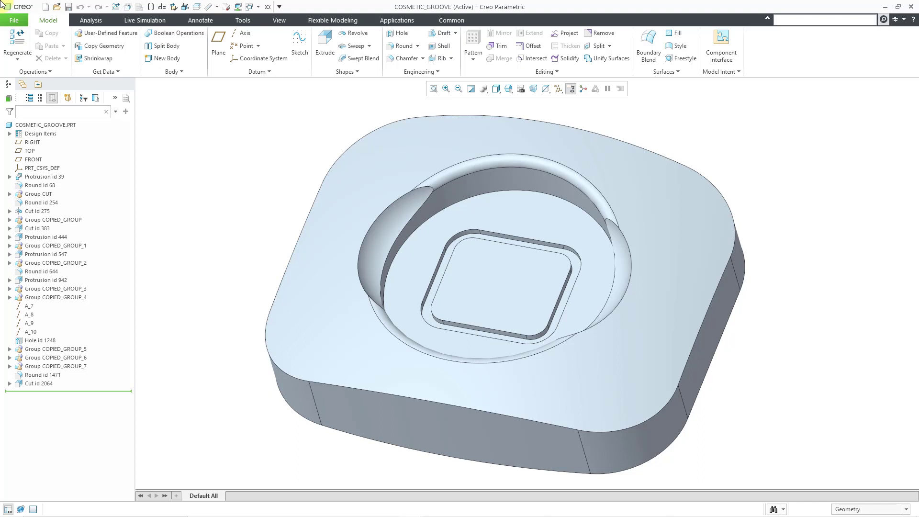
pyautogui.moveTo(407, 79)
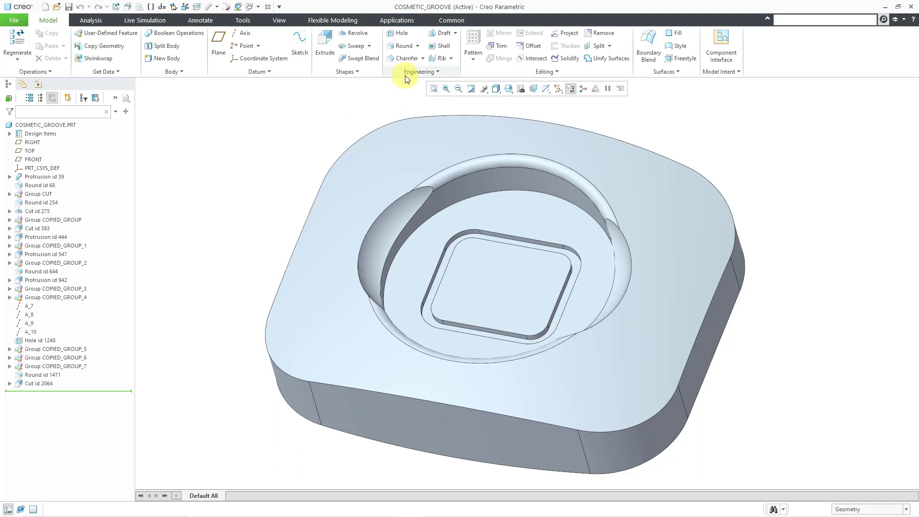
# - Open the Engineering group drop-down on the Model tab to reach Cosmetic Groove
pyautogui.click(420, 71)
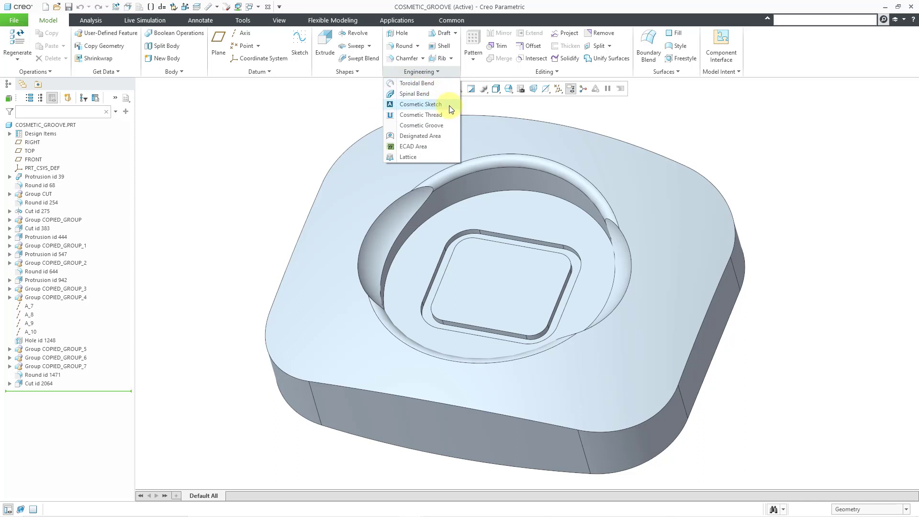
pyautogui.moveTo(420, 115)
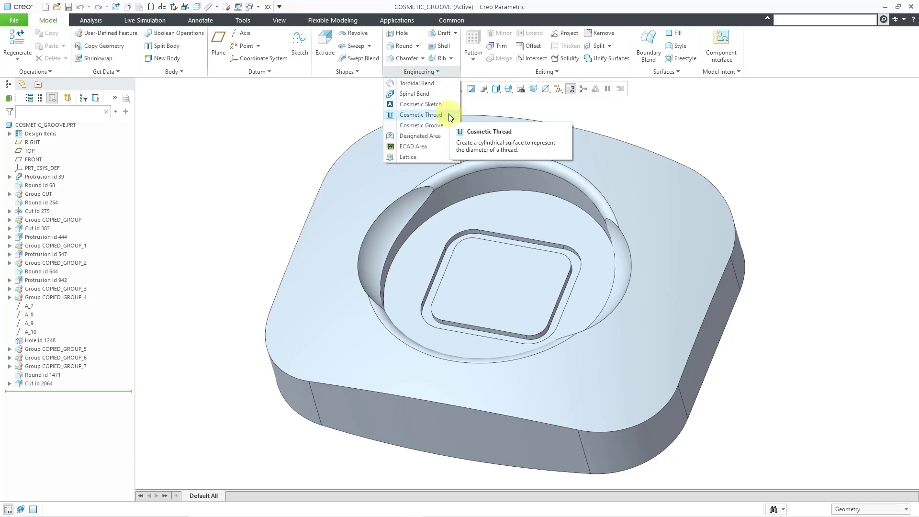
pyautogui.moveTo(420, 125)
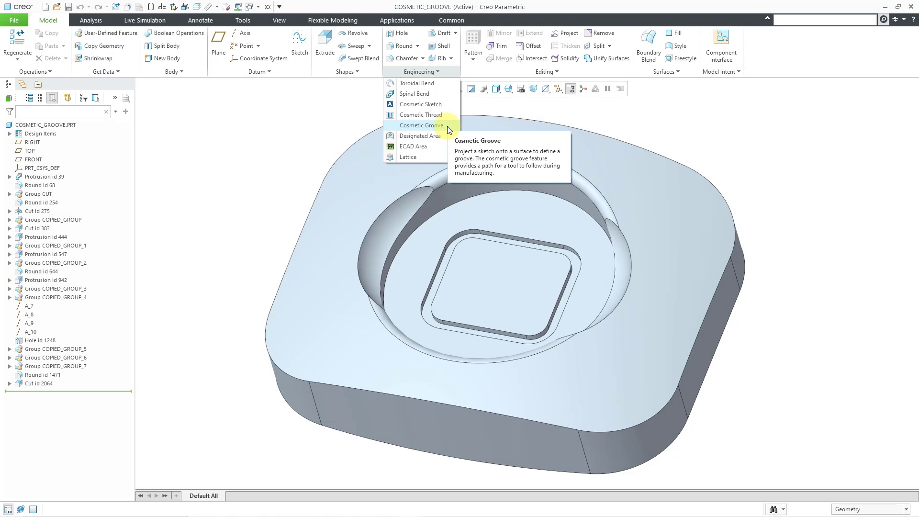
# - Start a Cosmetic Groove and confirm the part's flat top face as its surface
pyautogui.click(420, 125)
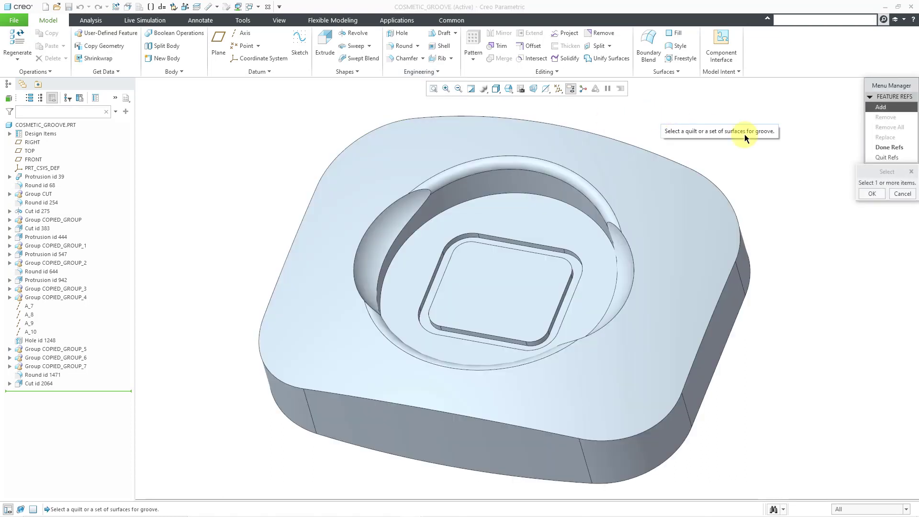
pyautogui.moveTo(799, 131)
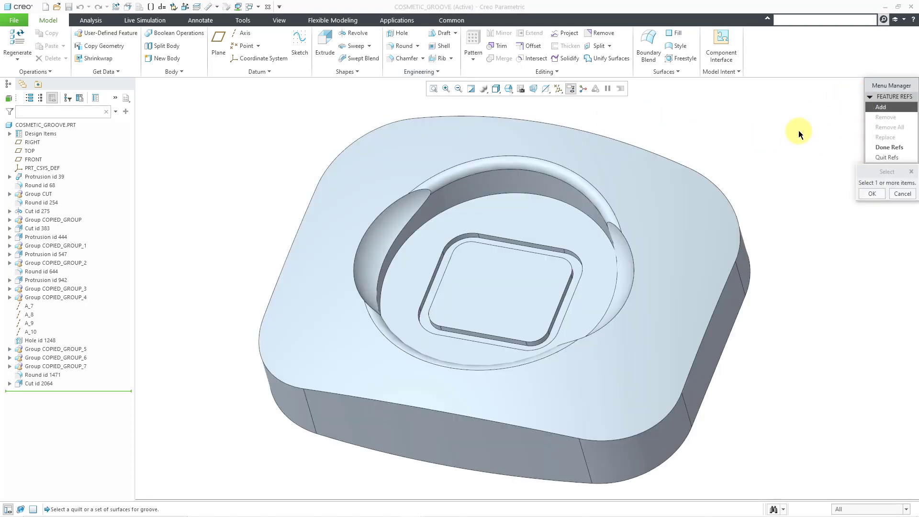
pyautogui.moveTo(815, 146)
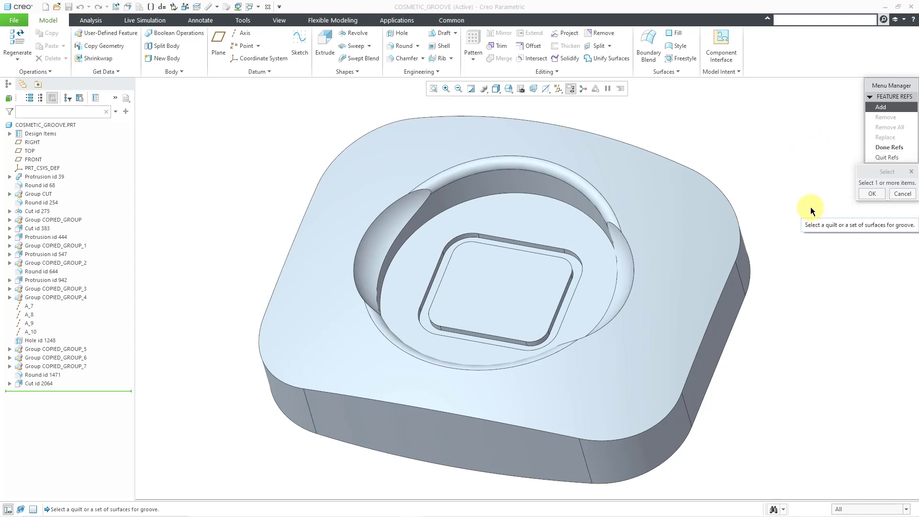
pyautogui.moveTo(727, 209)
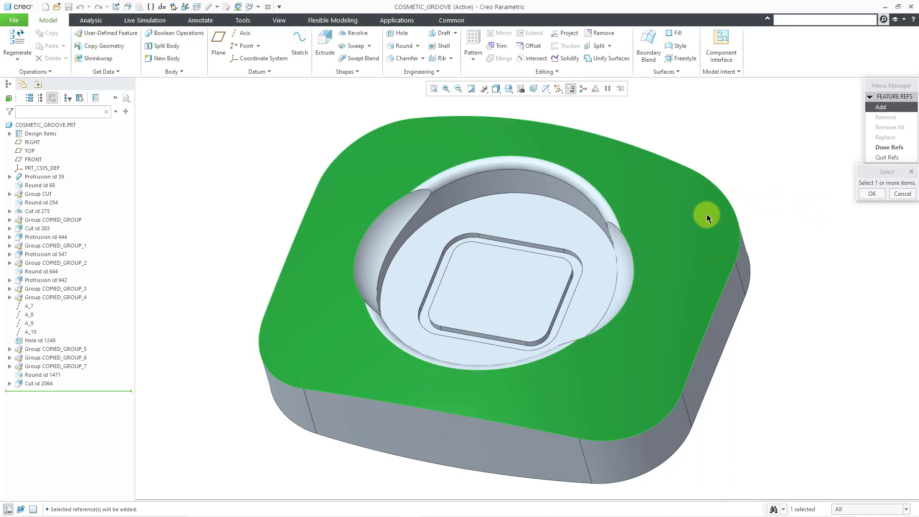
pyautogui.moveTo(872, 194)
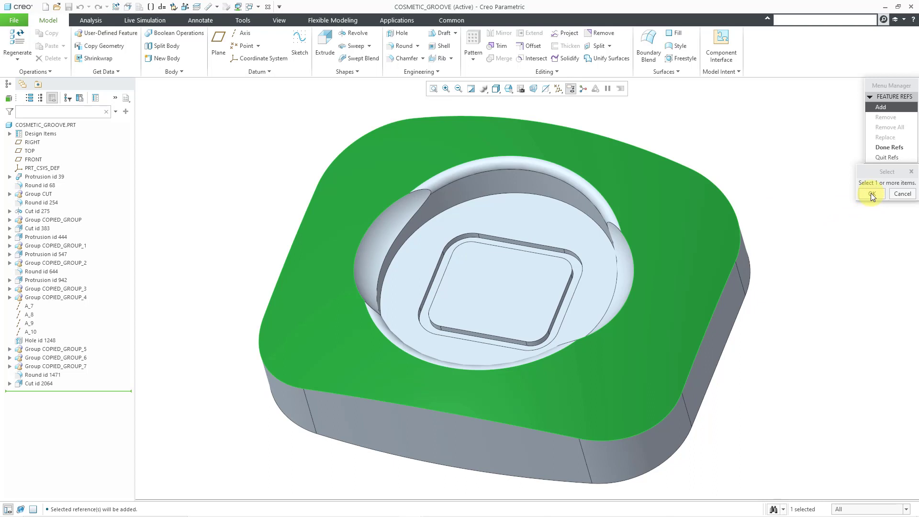
pyautogui.click(870, 194)
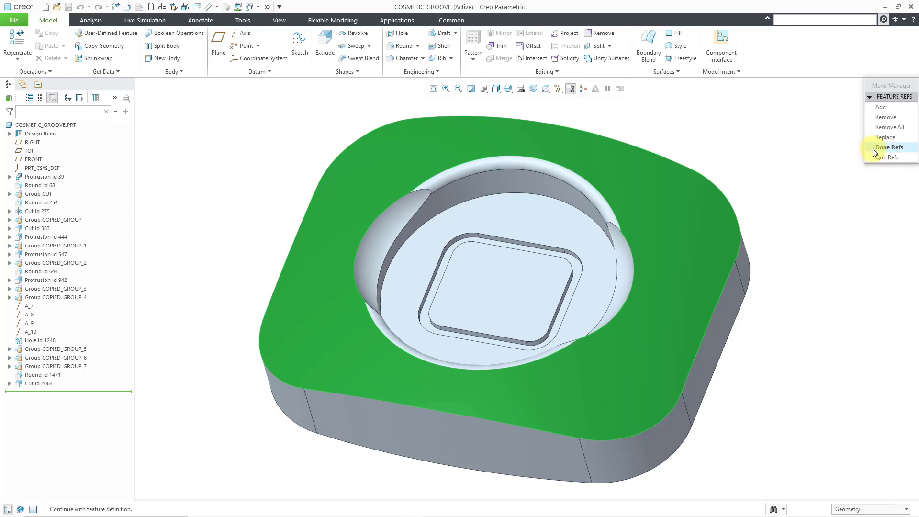
# - Show datum planes, sketch on TOP with direction accepted, oriented Right to RIGHT
pyautogui.click(889, 147)
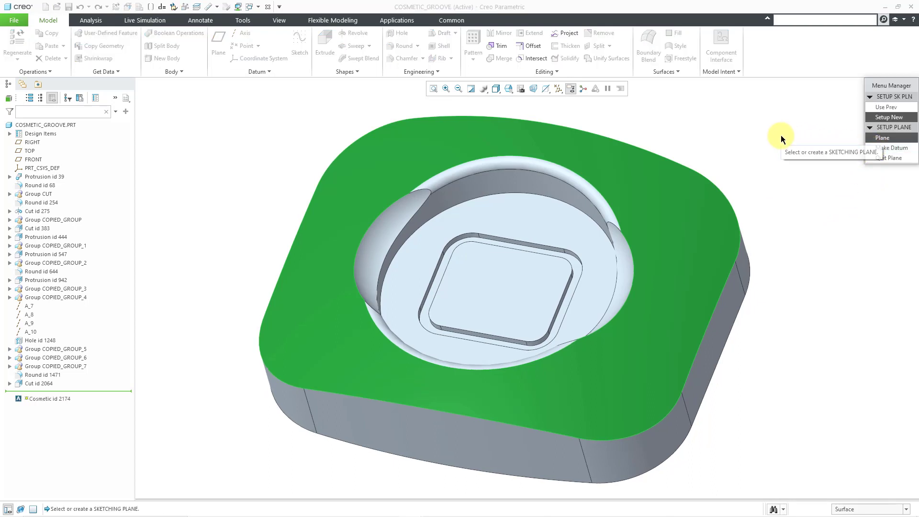
pyautogui.moveTo(594, 115)
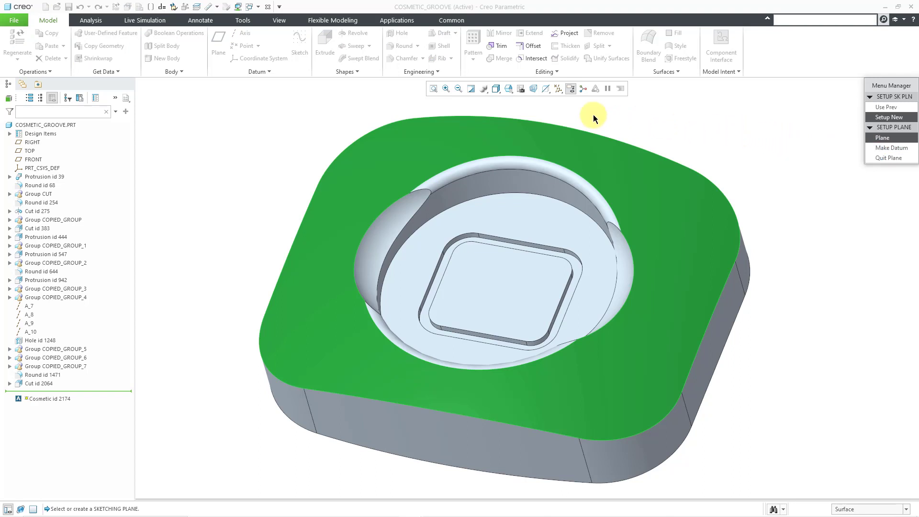
pyautogui.click(557, 88)
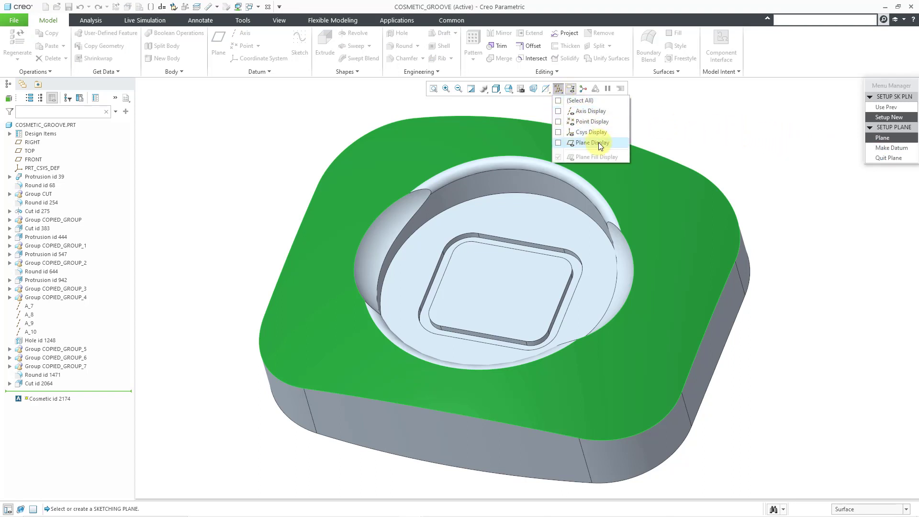
pyautogui.click(591, 143)
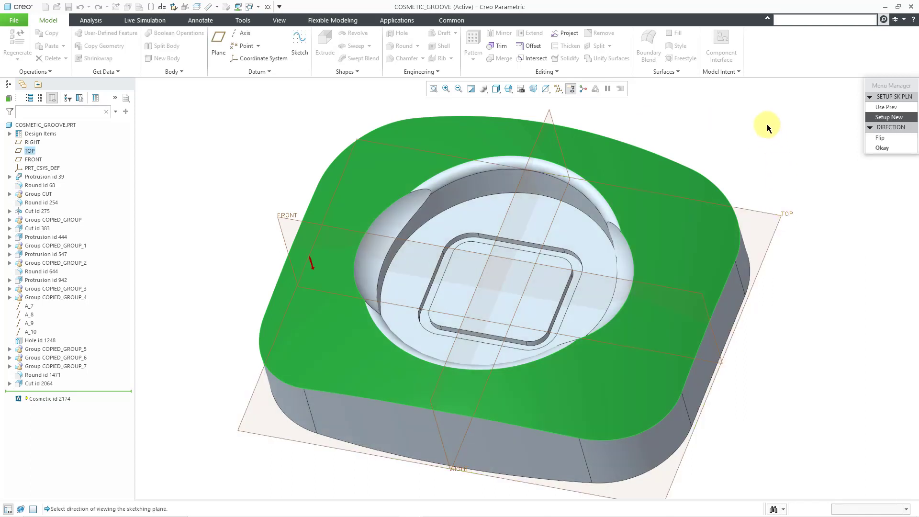
pyautogui.moveTo(311, 259)
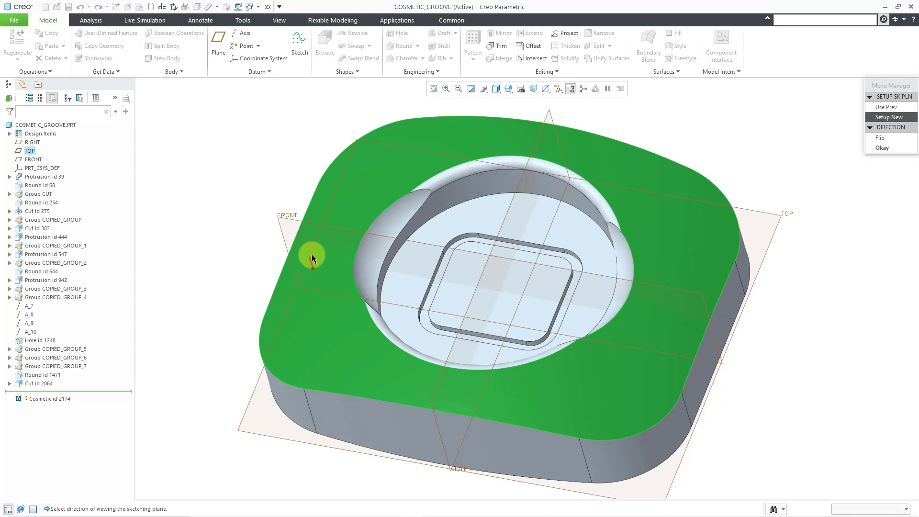
pyautogui.moveTo(867, 148)
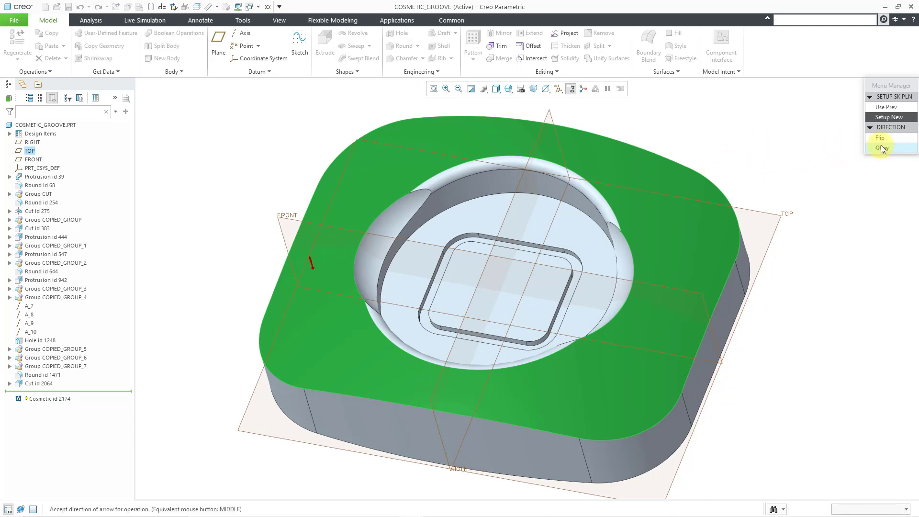
pyautogui.click(883, 148)
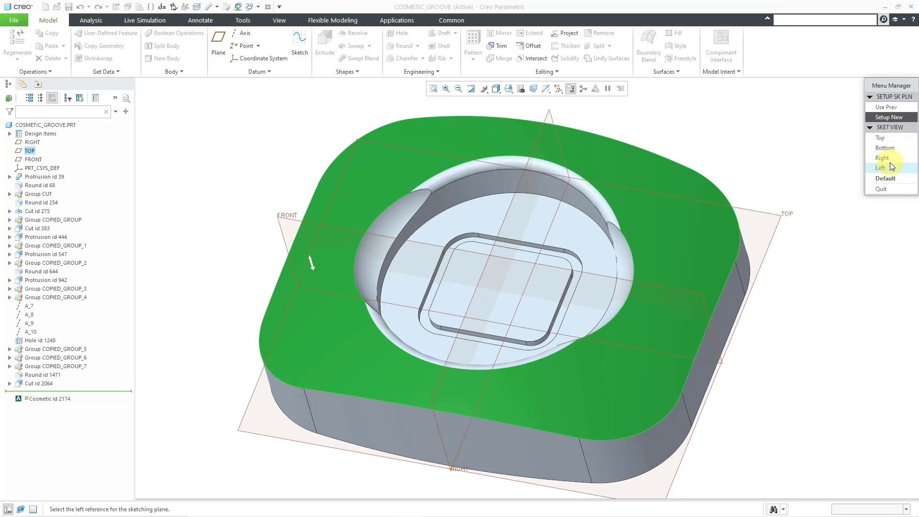
pyautogui.click(882, 158)
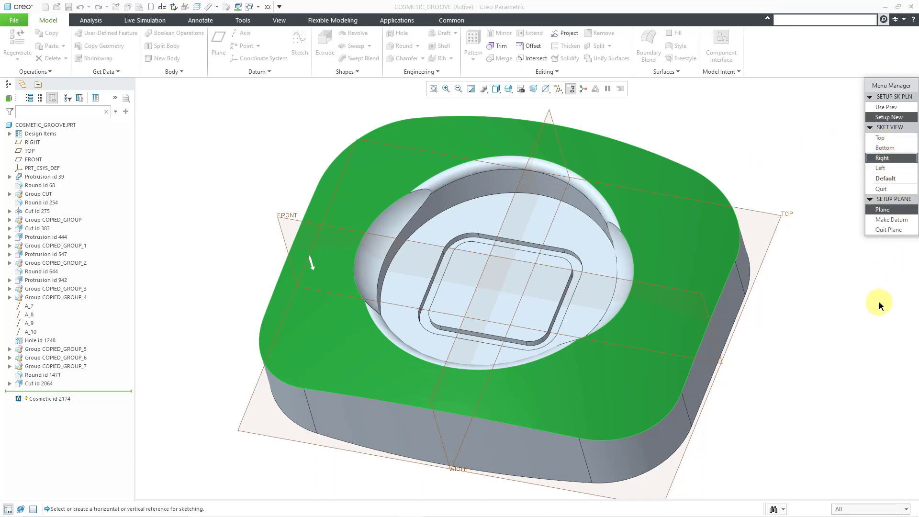
pyautogui.moveTo(718, 128)
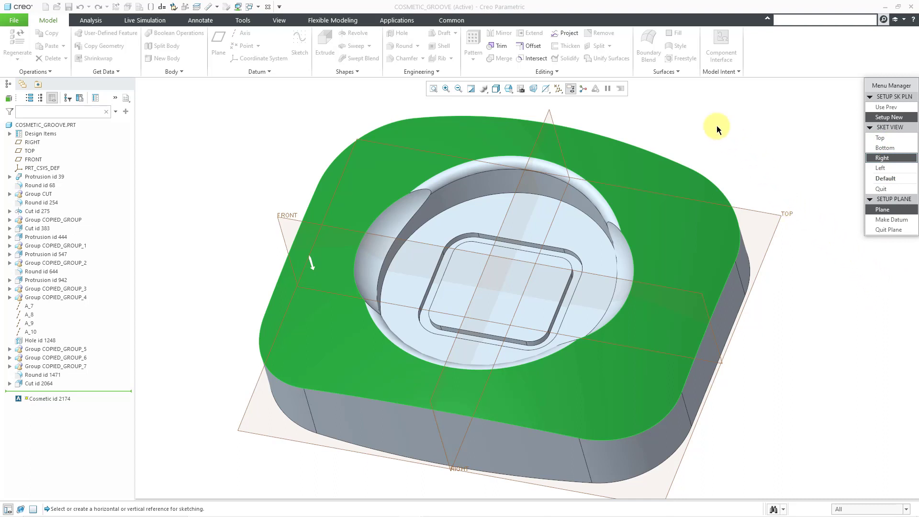
pyautogui.moveTo(549, 114)
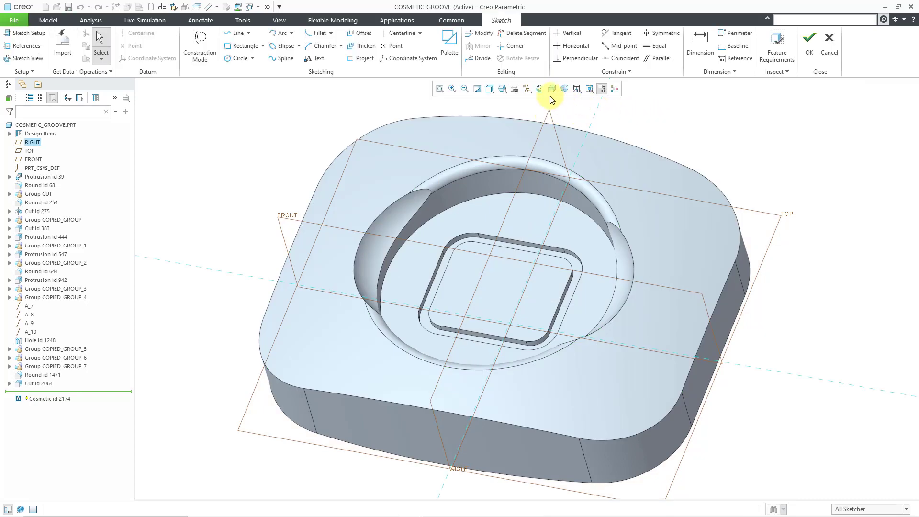
# - Switch to Sketch View and turn Plane Display off
pyautogui.click(515, 89)
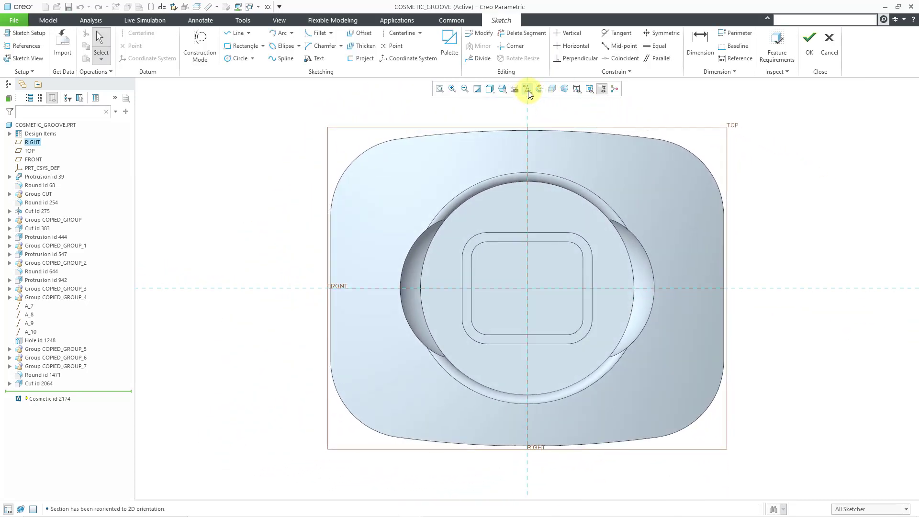
pyautogui.click(588, 89)
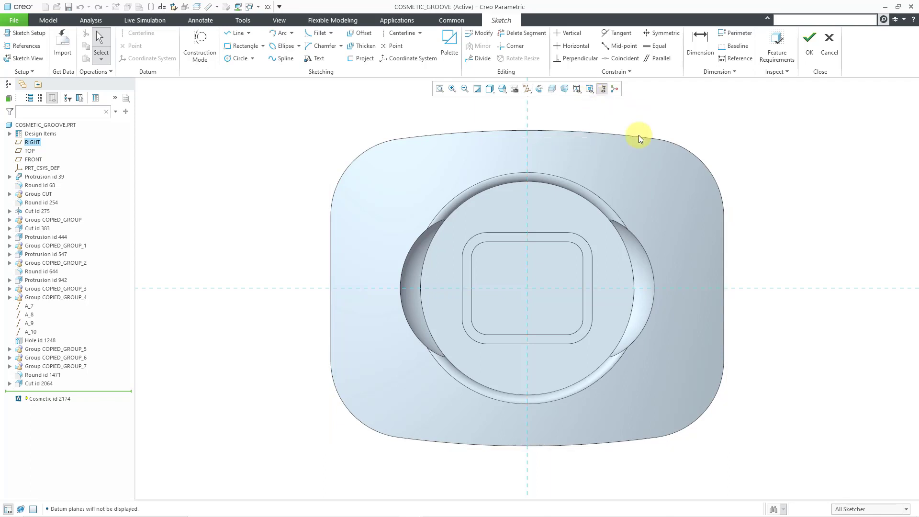
pyautogui.moveTo(360, 100)
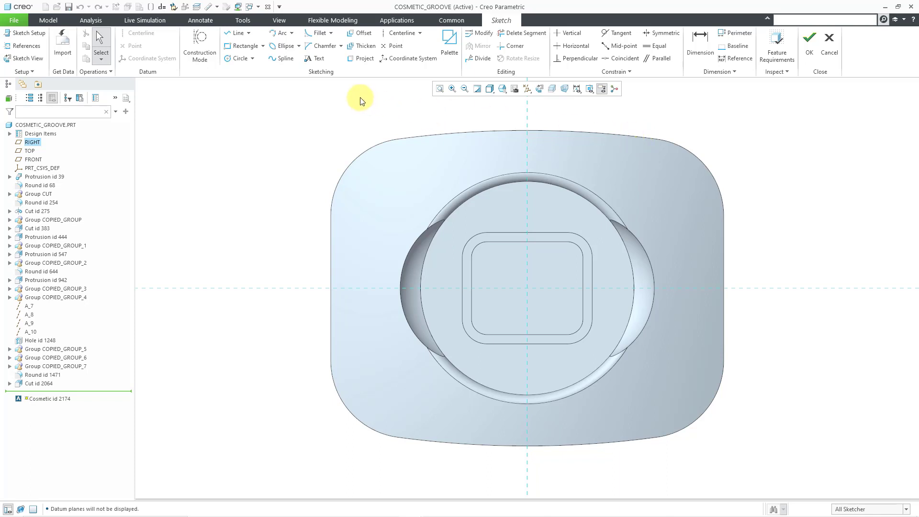
# - Offset the outer top edge chain by -2.5 to form the groove loop
pyautogui.click(359, 33)
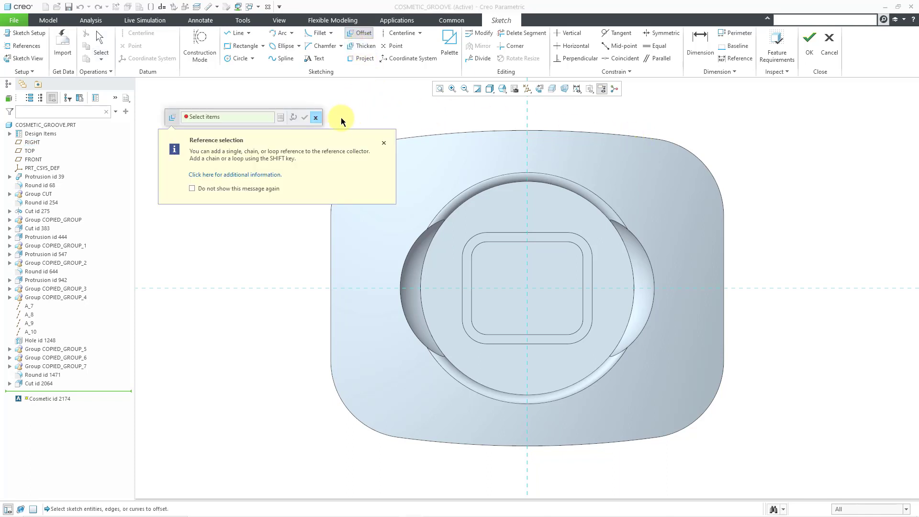
pyautogui.moveTo(305, 117)
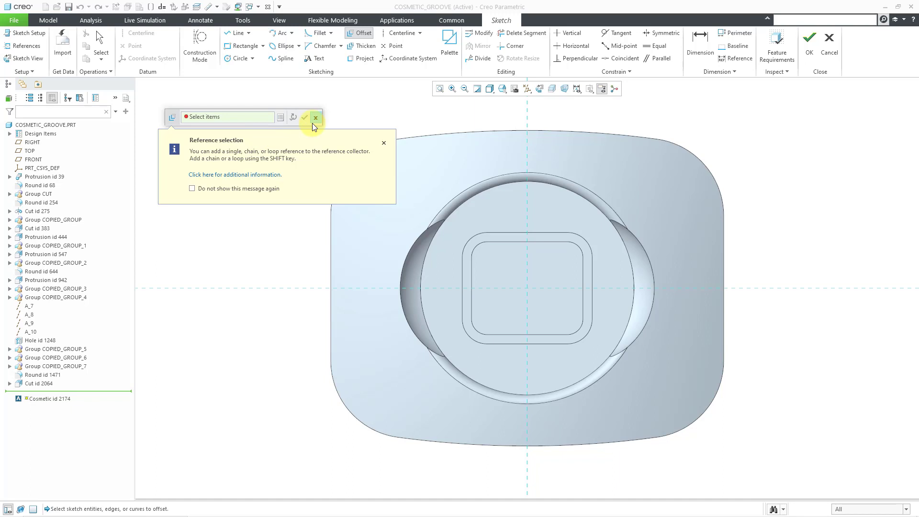
pyautogui.moveTo(494, 110)
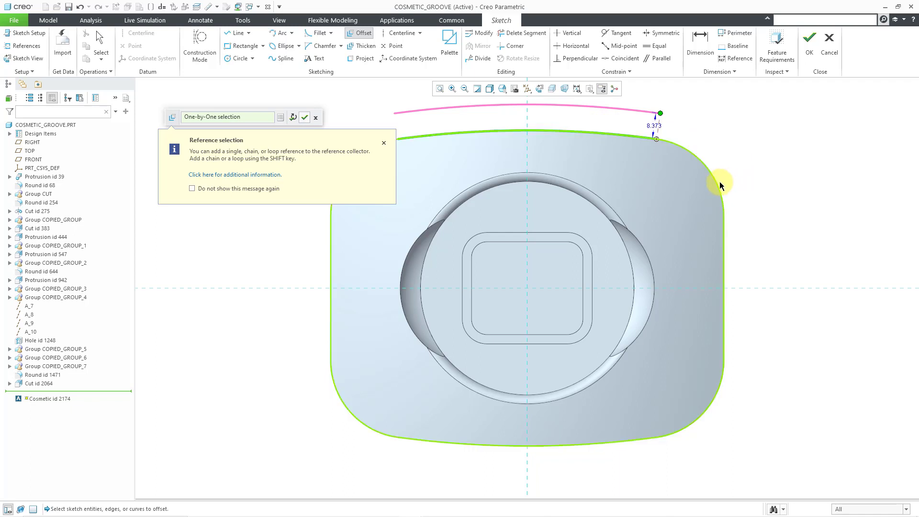
pyautogui.click(293, 117)
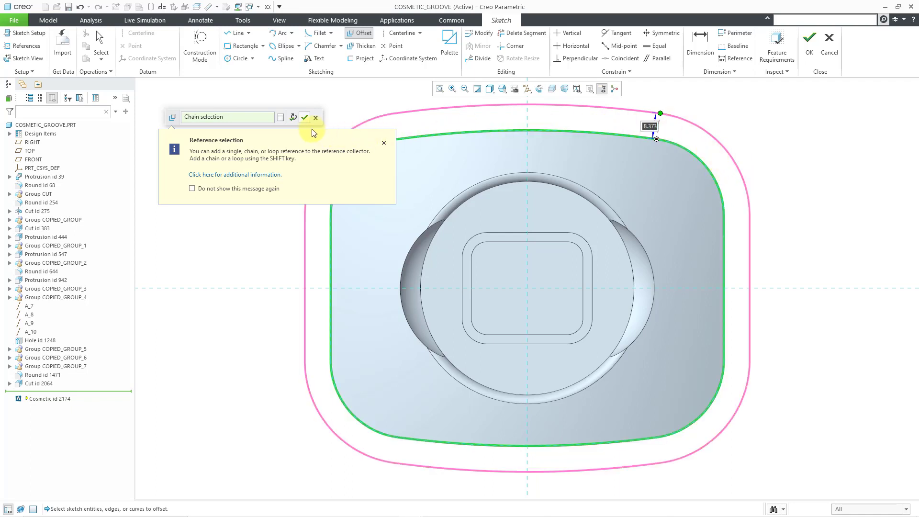
pyautogui.moveTo(305, 118)
pyautogui.write('-2.500')
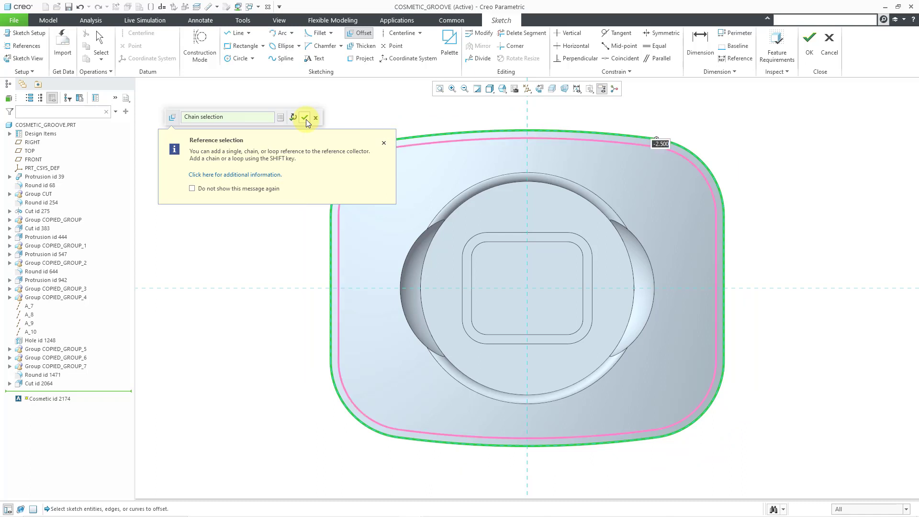
pyautogui.click(305, 117)
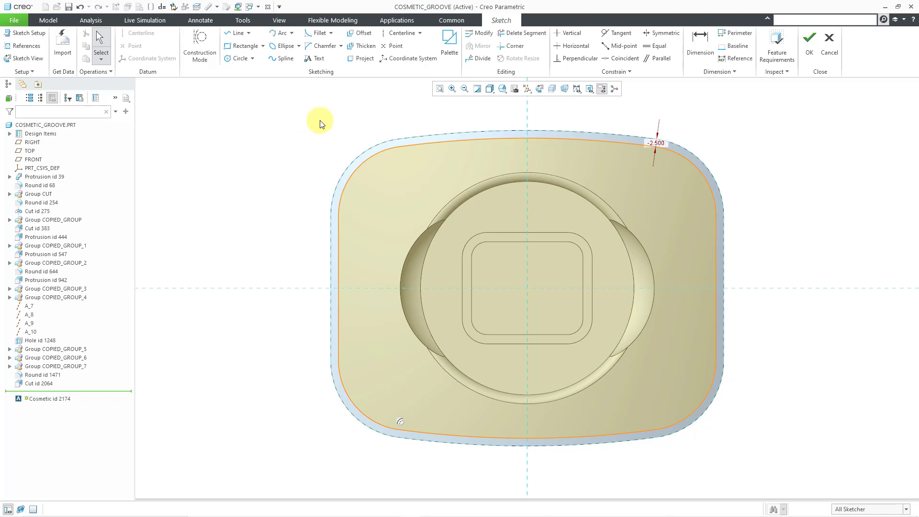
pyautogui.moveTo(749, 123)
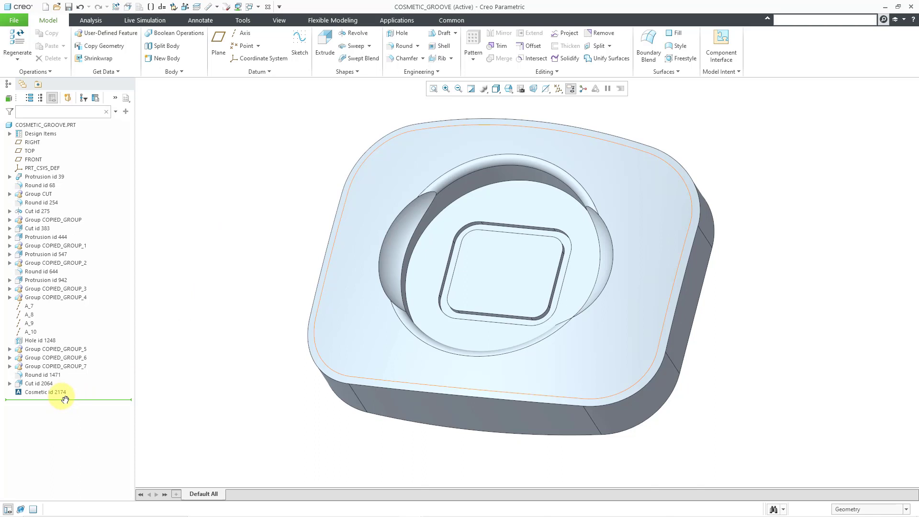
# - Select the finished cosmetic groove feature in the model tree
pyautogui.click(44, 392)
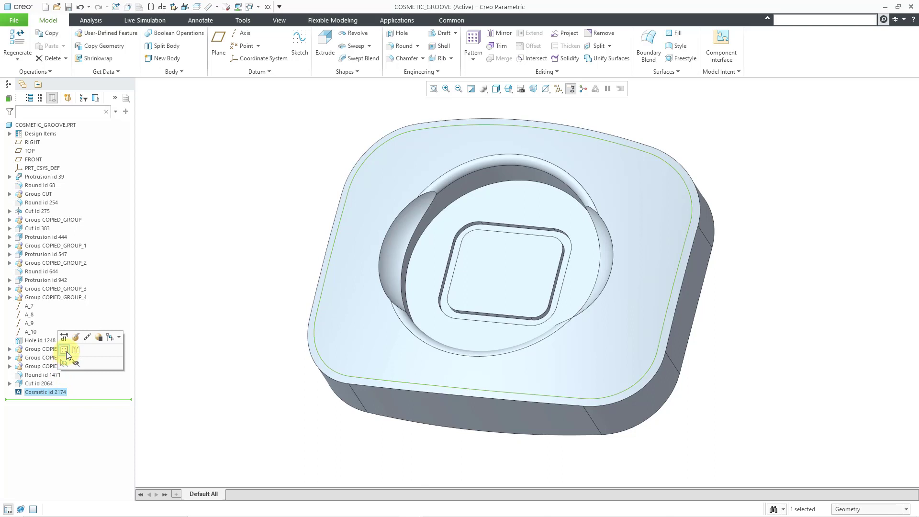
# - Pattern the groove by its offset dimension with increment -2.5 and 4 members
pyautogui.click(60, 349)
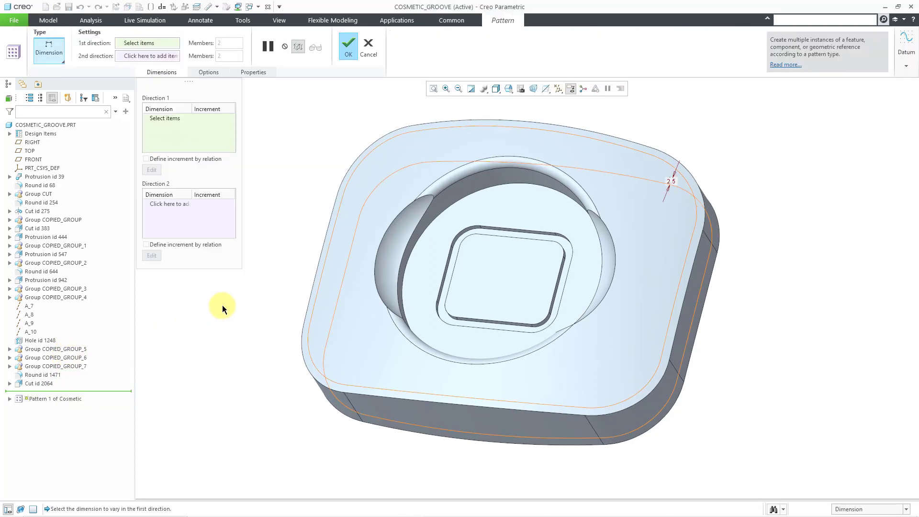
pyautogui.click(507, 88)
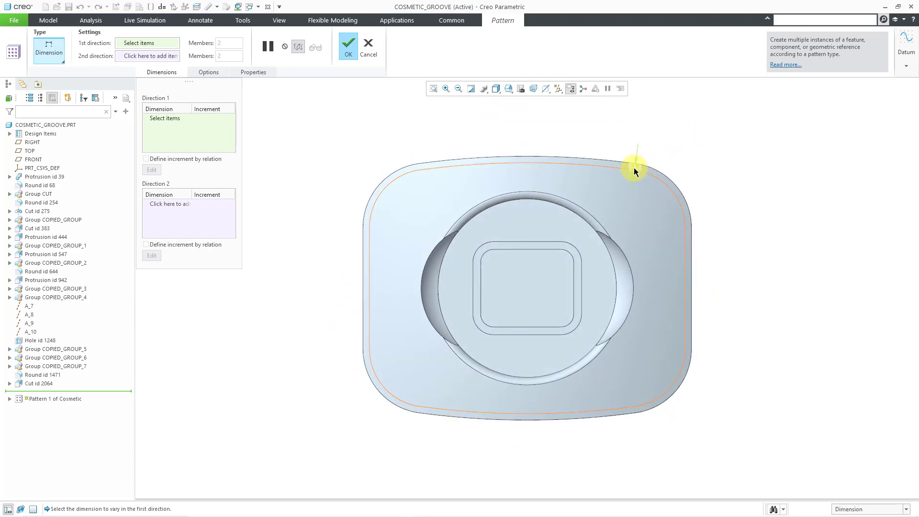
pyautogui.click(635, 166)
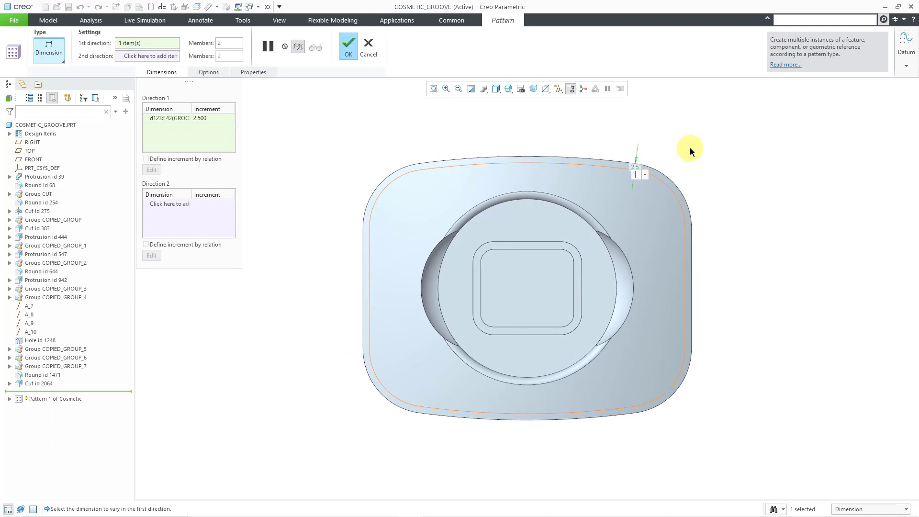
pyautogui.write('-2.5')
pyautogui.click(229, 43)
pyautogui.write('4')
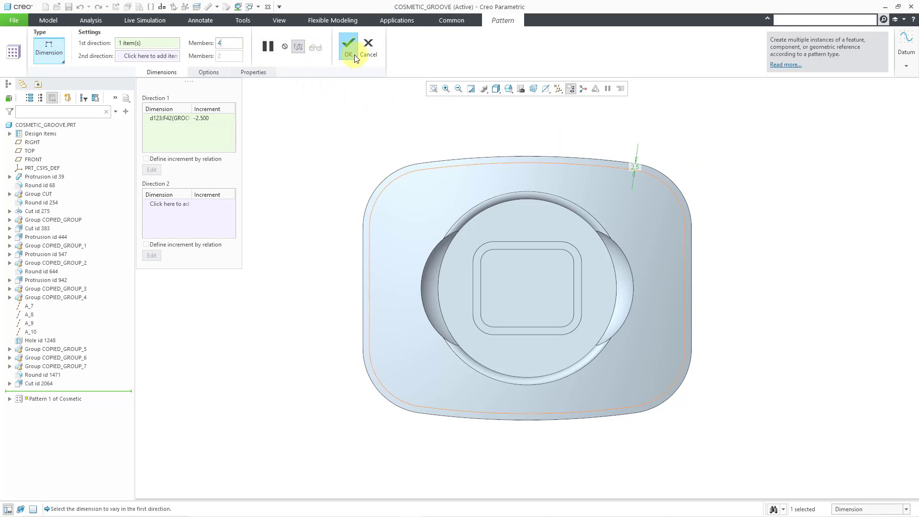
pyautogui.click(348, 46)
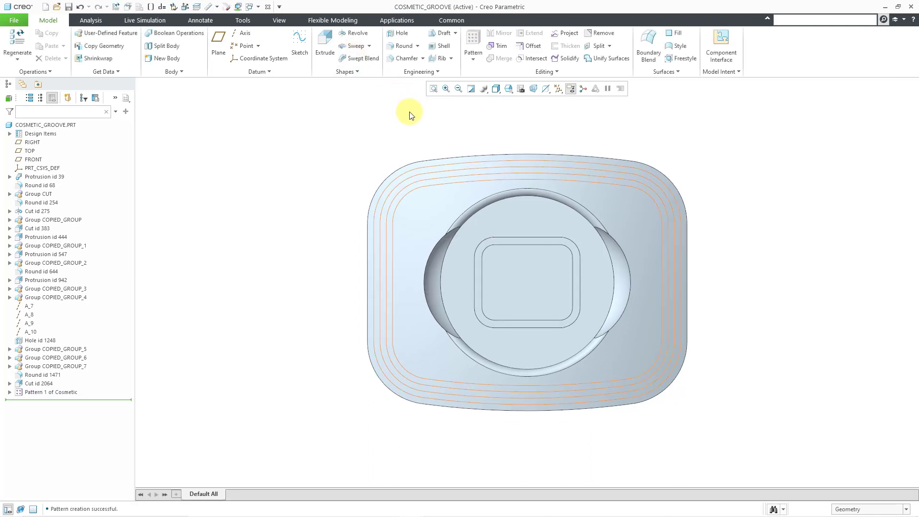
pyautogui.moveTo(263, 152)
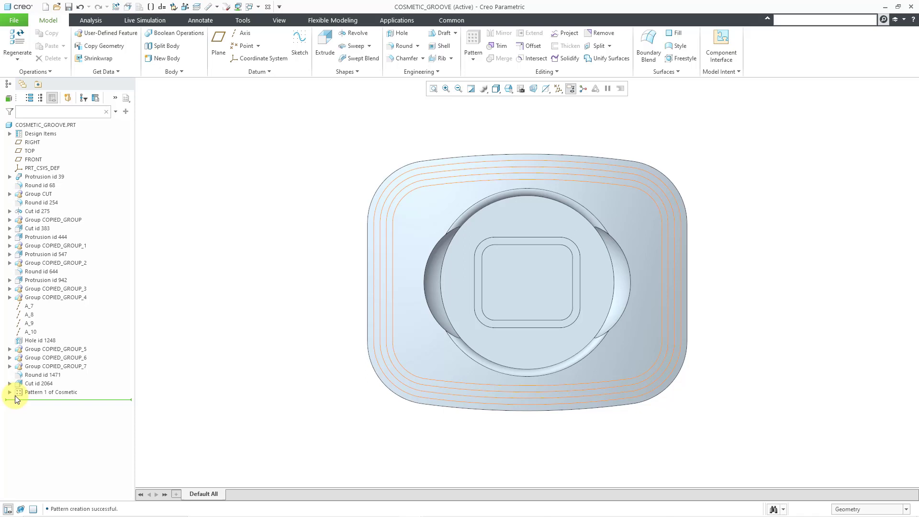
# - Expand Pattern 1 of Cosmetic in the model tree to list its members
pyautogui.click(10, 392)
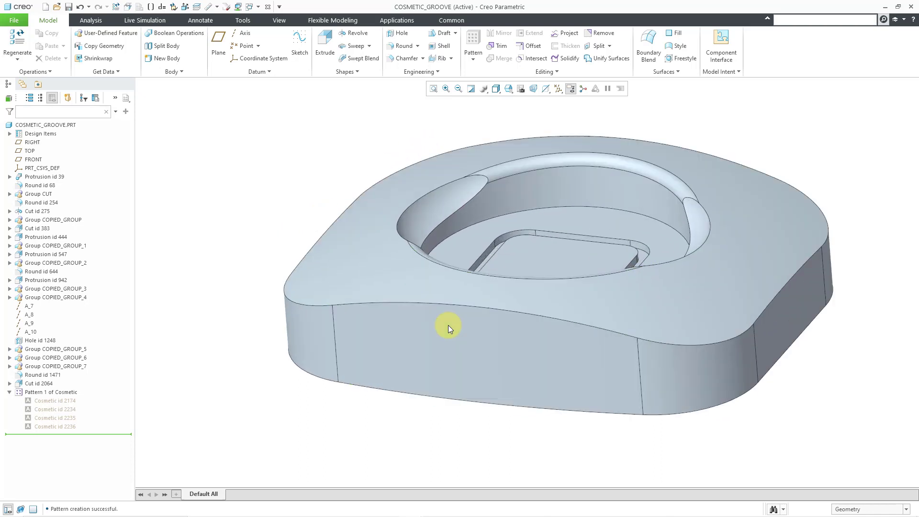
pyautogui.moveTo(560, 89)
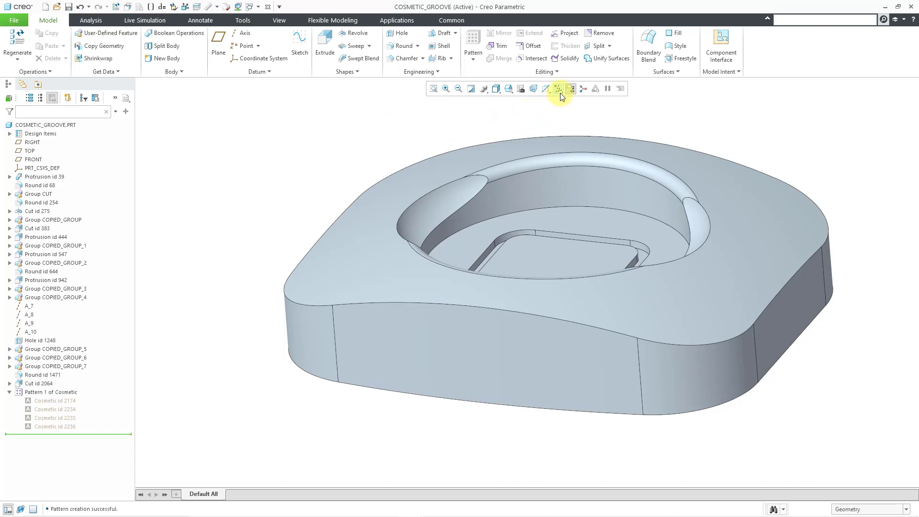
# - Turn on Plane Display and start a cosmetic groove on the curved front face
pyautogui.click(571, 89)
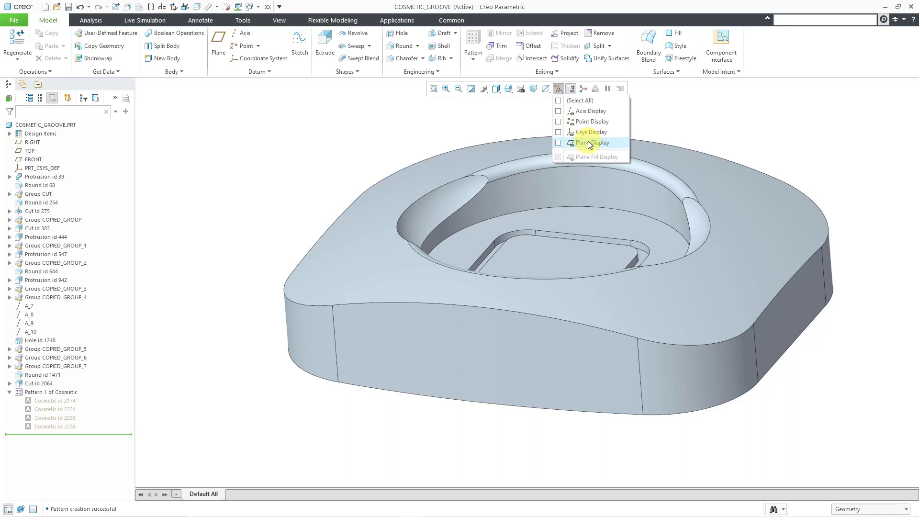
pyautogui.click(592, 142)
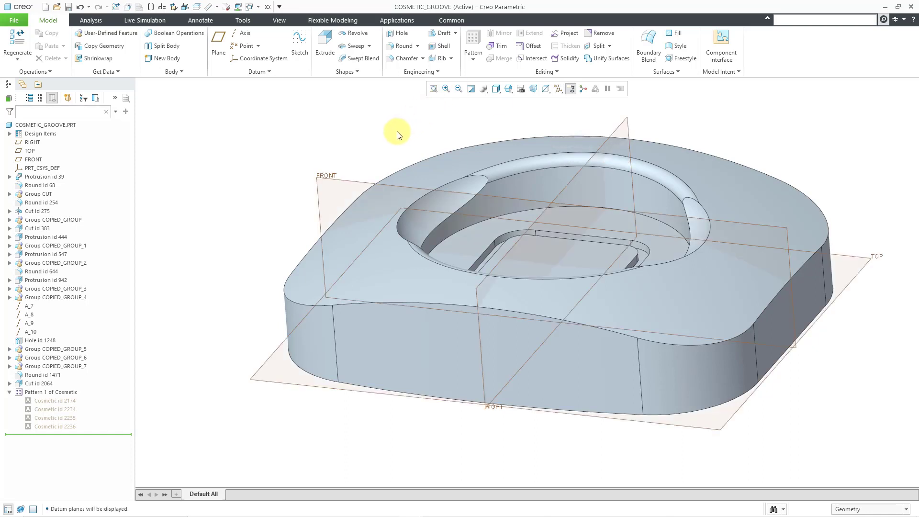
pyautogui.click(418, 71)
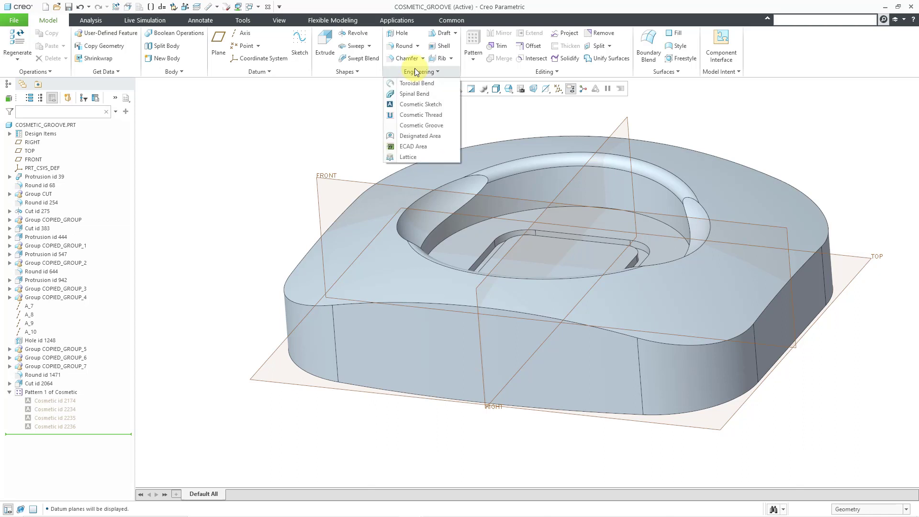
pyautogui.click(421, 125)
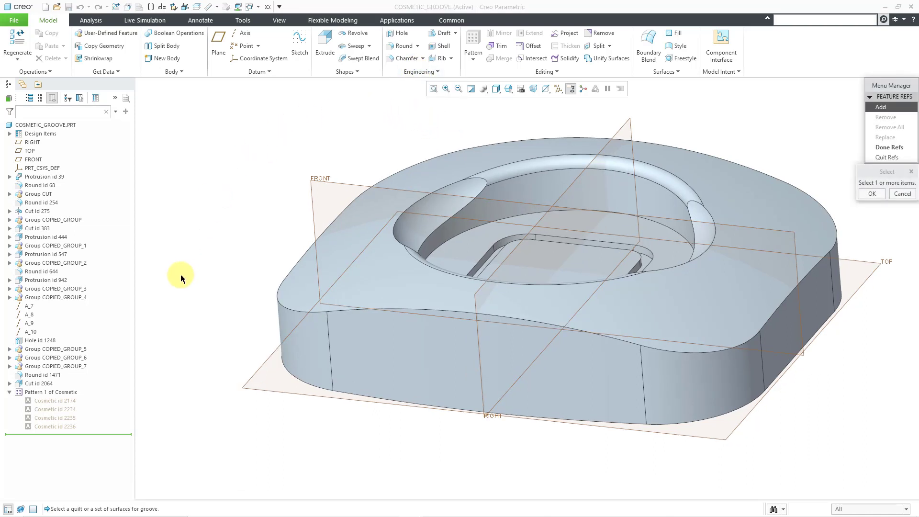
pyautogui.click(392, 359)
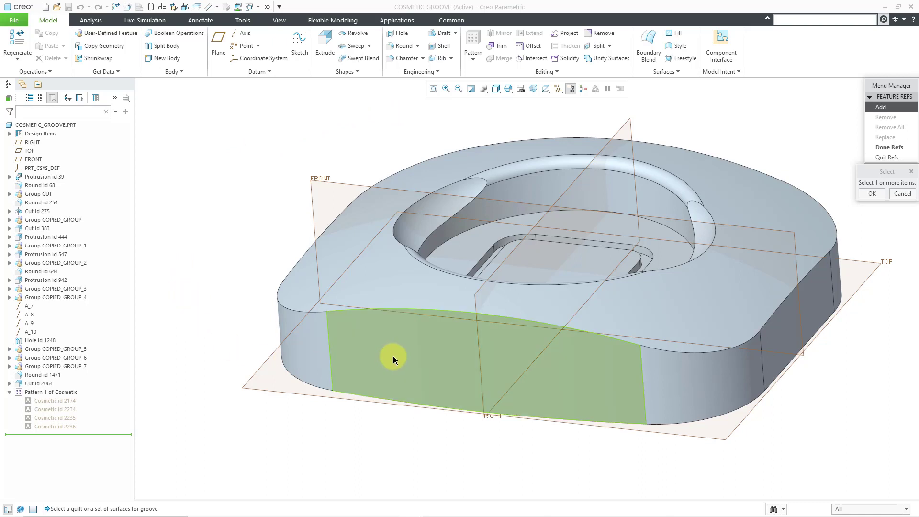
pyautogui.click(399, 359)
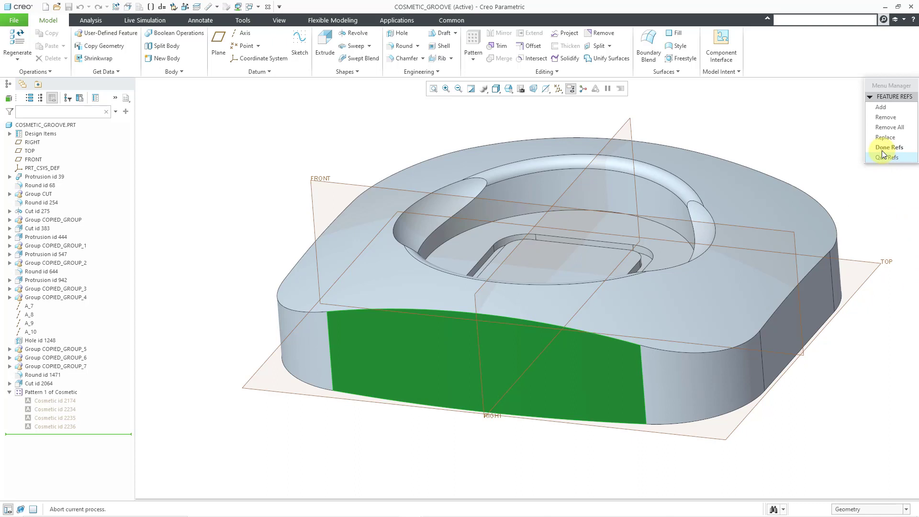
pyautogui.click(889, 147)
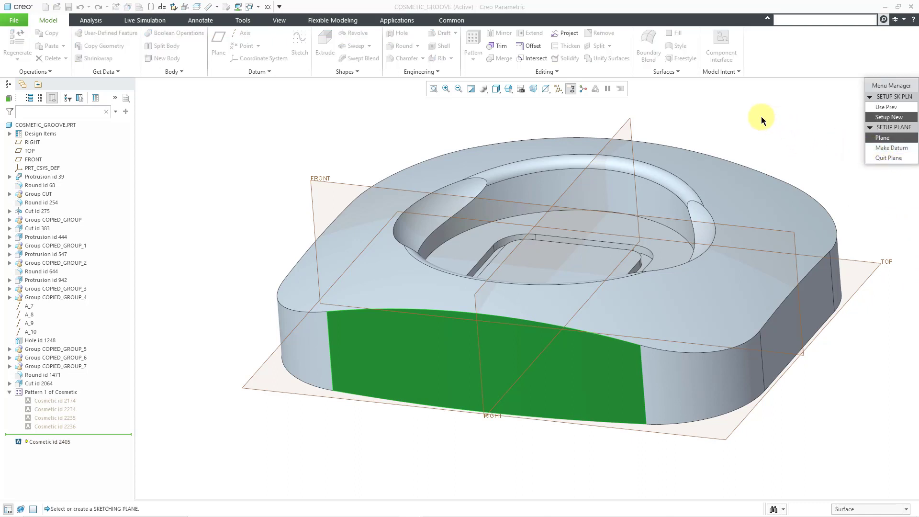
pyautogui.moveTo(697, 110)
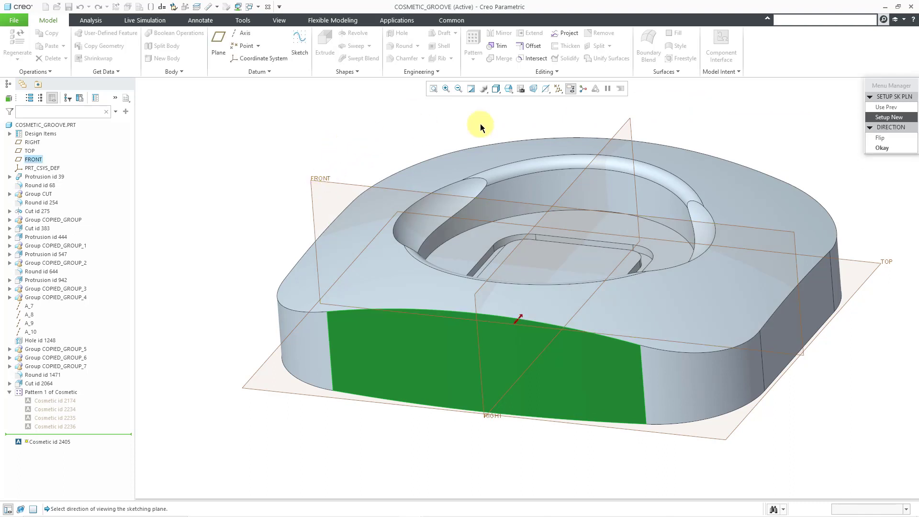
# - Sketch the groove on FRONT, accepting direction and orienting Right to the RIGHT plane
pyautogui.click(882, 148)
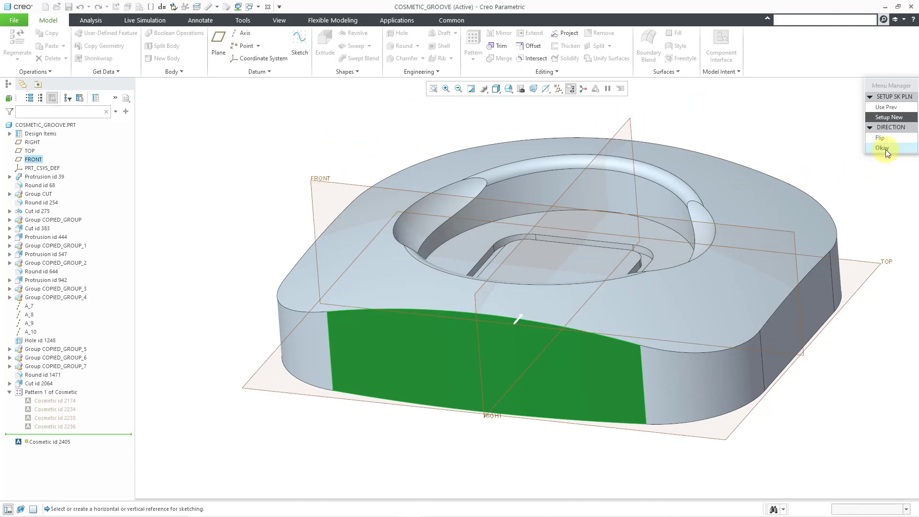
pyautogui.click(882, 147)
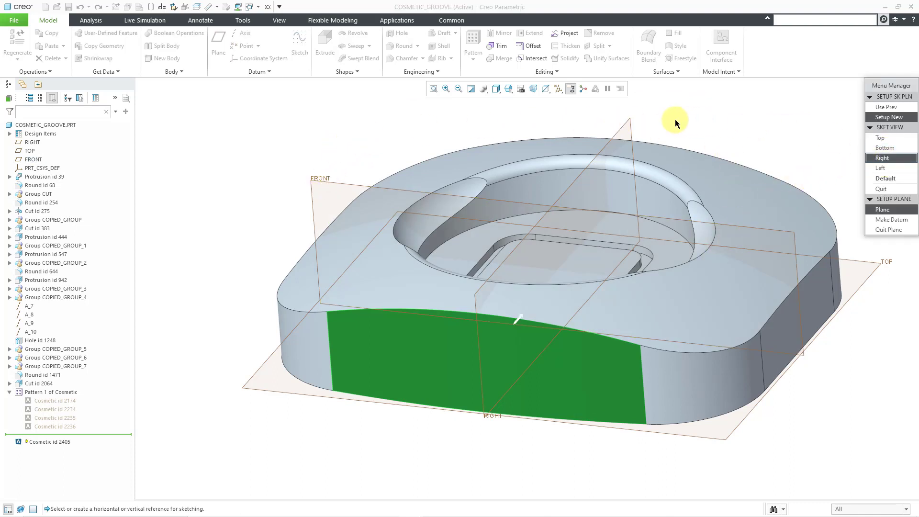
pyautogui.click(883, 158)
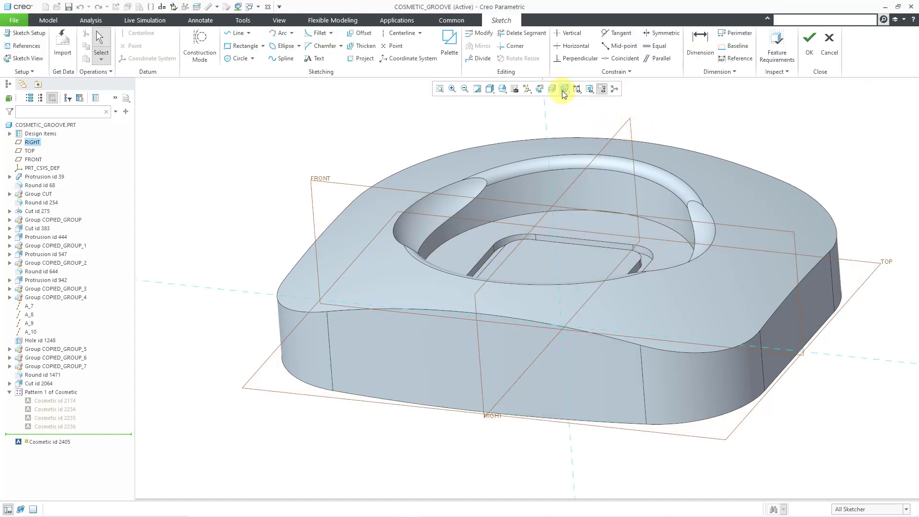
# - Orient the groove sketch face-on, hide datum planes, and place a text line's points
pyautogui.click(551, 88)
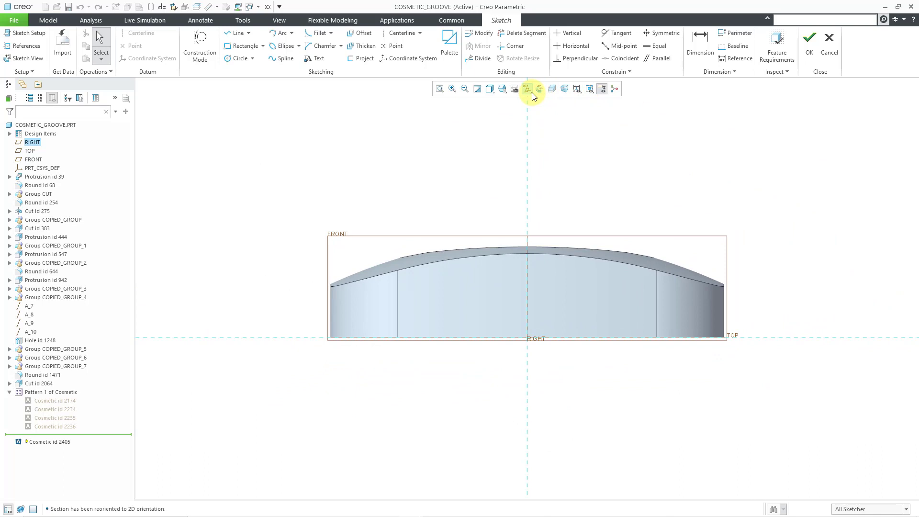
pyautogui.click(527, 88)
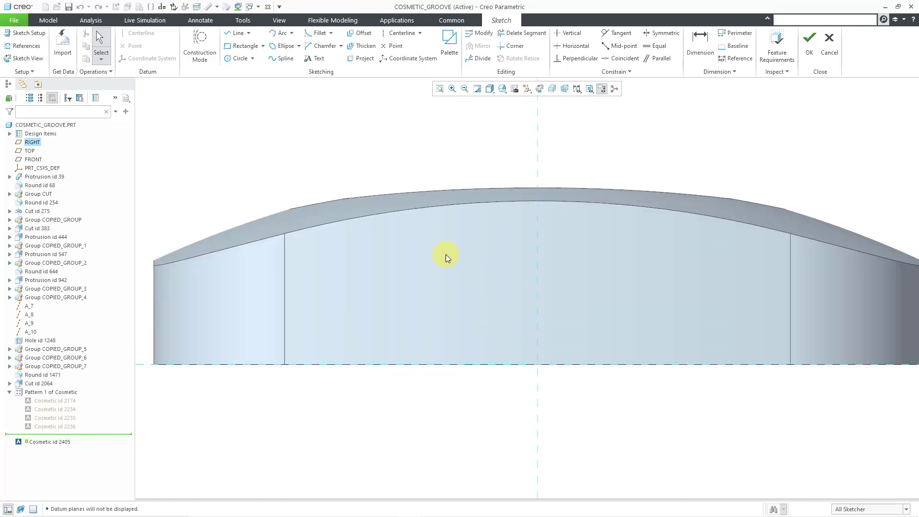
pyautogui.moveTo(315, 58)
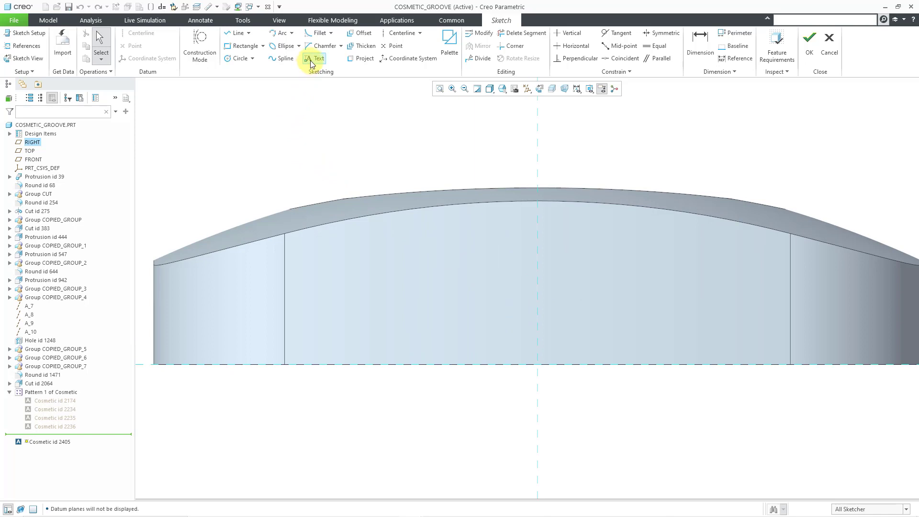
pyautogui.click(314, 58)
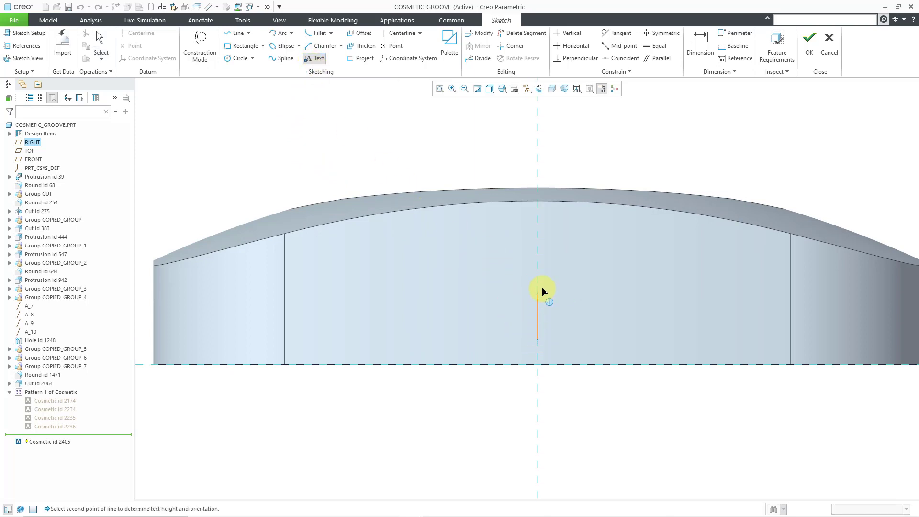
pyautogui.click(537, 302)
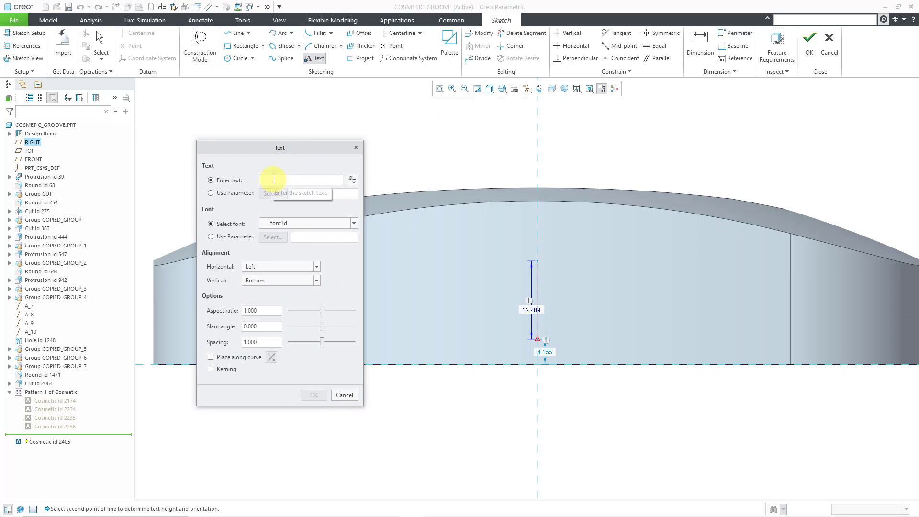
# - Enter ACME as horizontally centred text, 12 tall and 4 above the bottom, and finish
pyautogui.write('ACM')
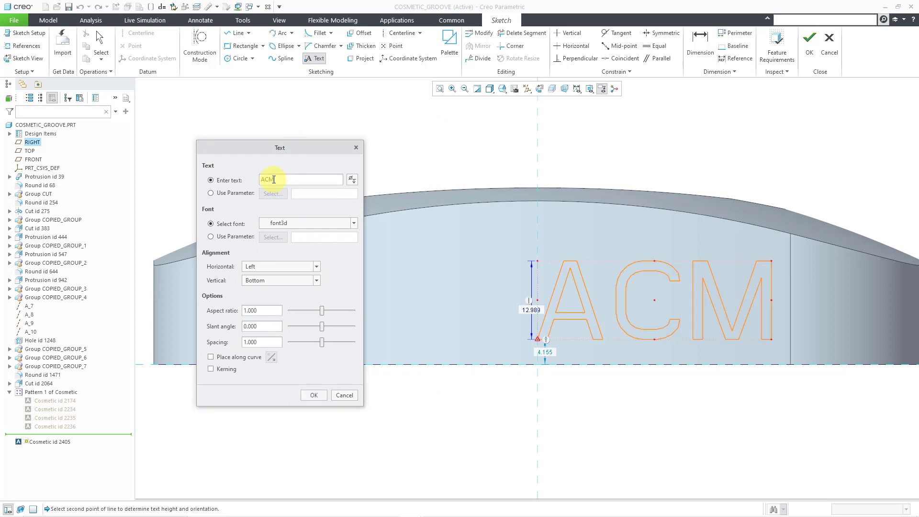
pyautogui.write('E')
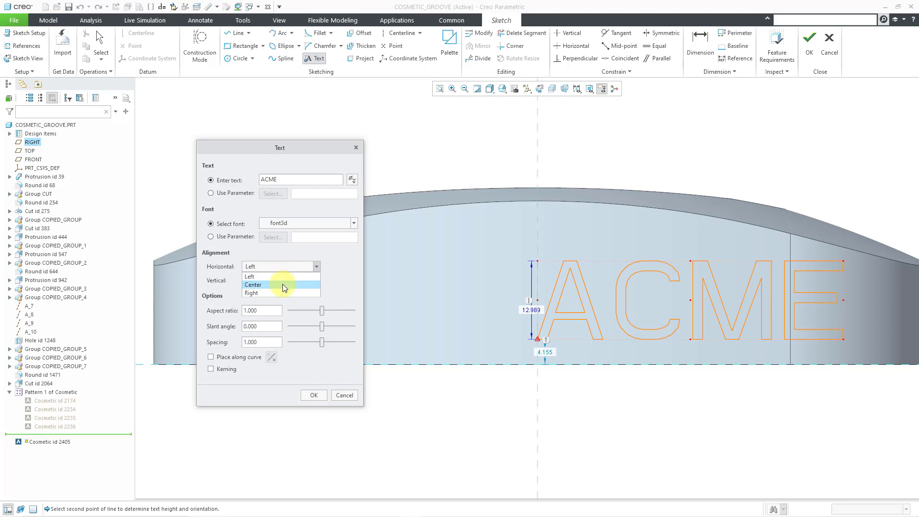
pyautogui.click(253, 284)
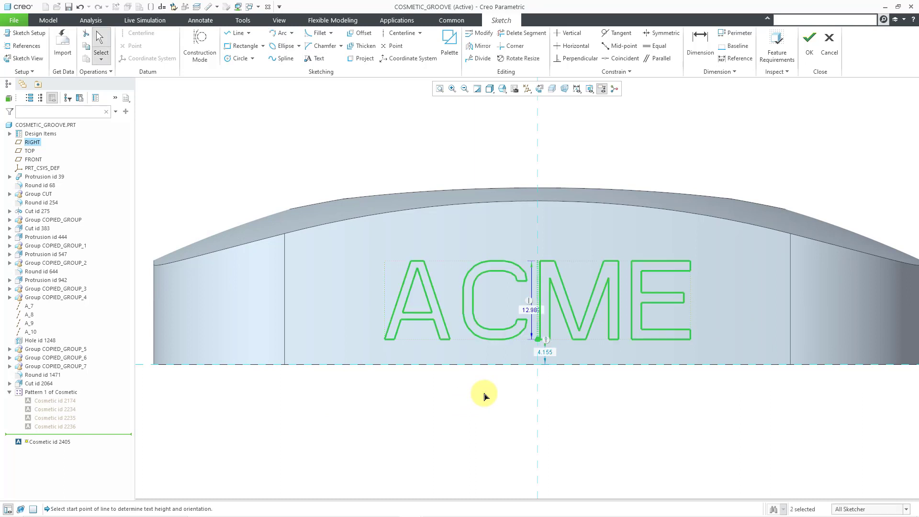
pyautogui.moveTo(543, 352)
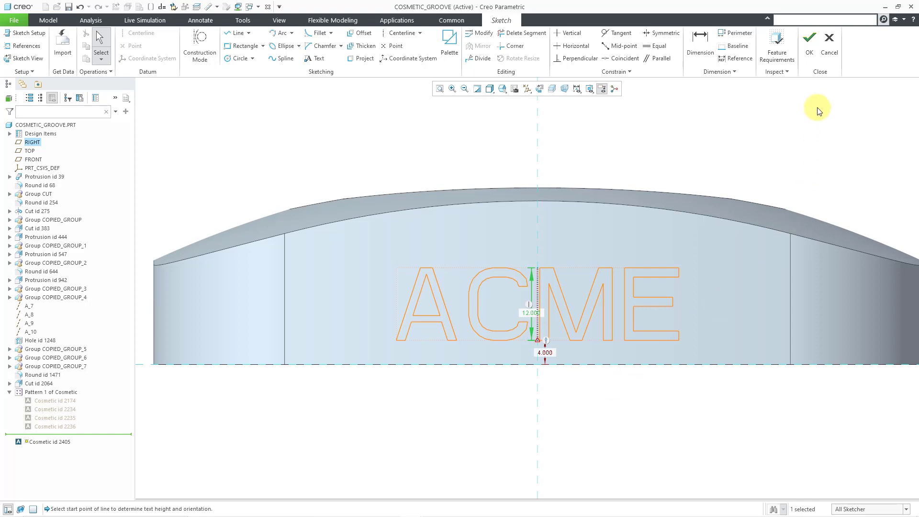
pyautogui.click(809, 38)
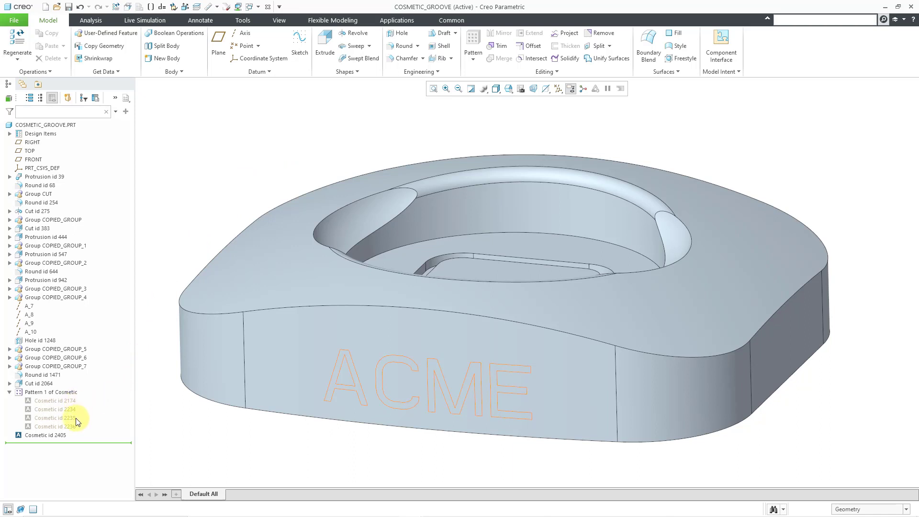
pyautogui.moveTo(157, 342)
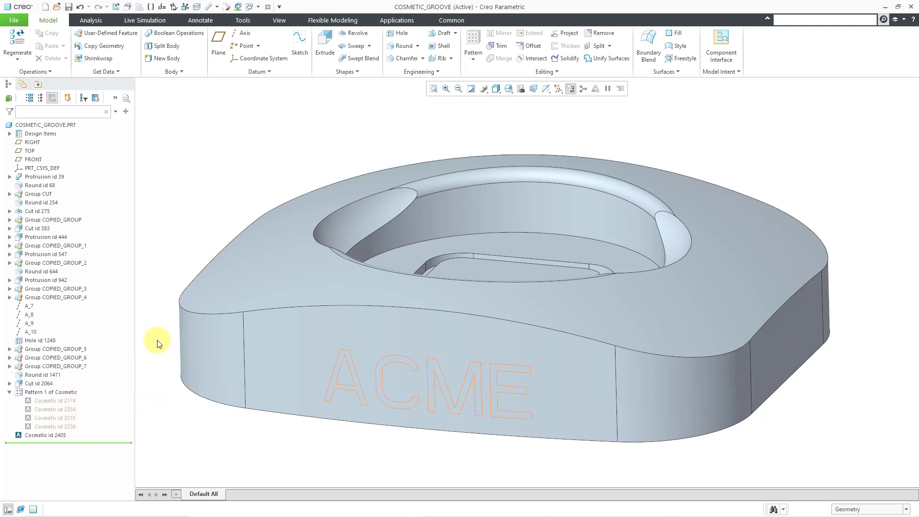
pyautogui.moveTo(170, 327)
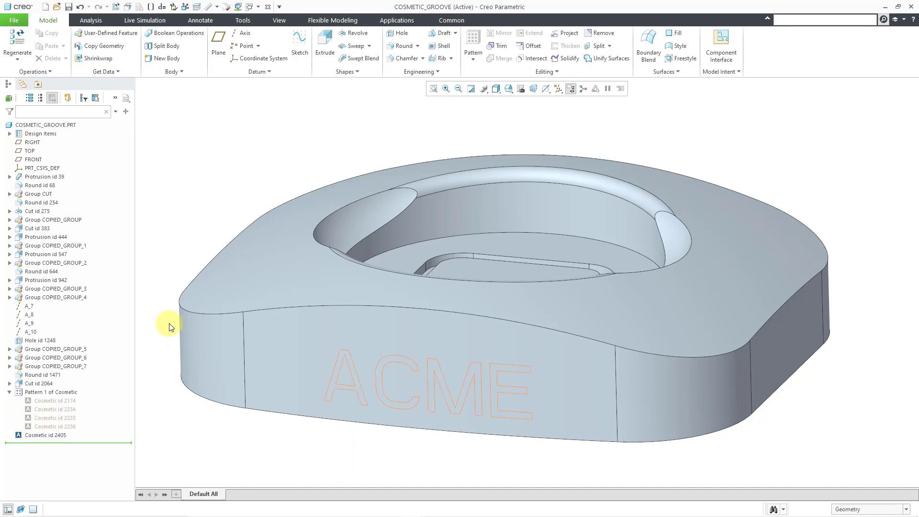
# - Hide the ACME cosmetic feature (Cosmetic id 2405) from the model tree
pyautogui.click(44, 436)
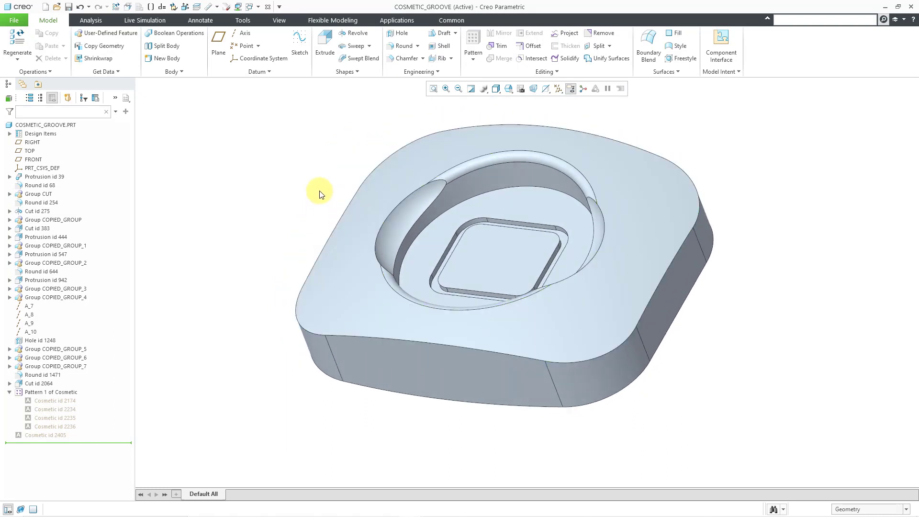
# - Sketch on the top surface with RIGHT as reference, viewed straight on
pyautogui.click(299, 45)
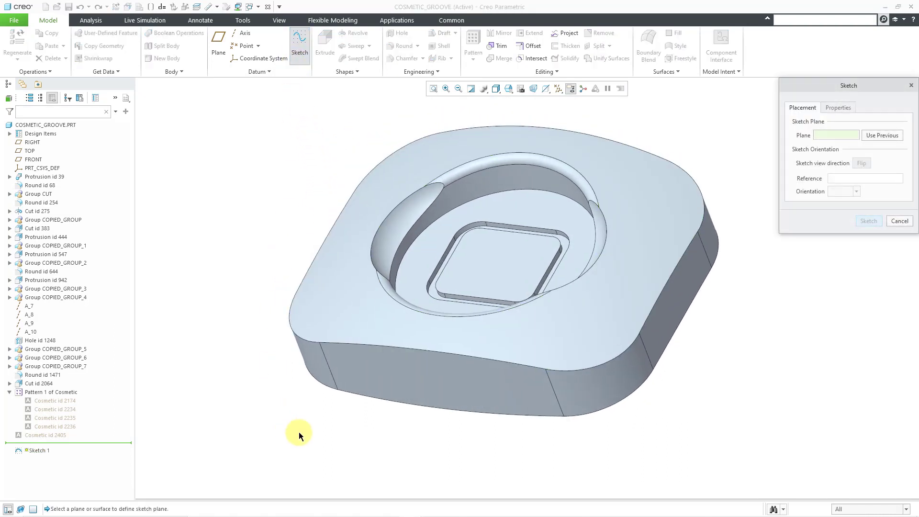
pyautogui.moveTo(416, 407)
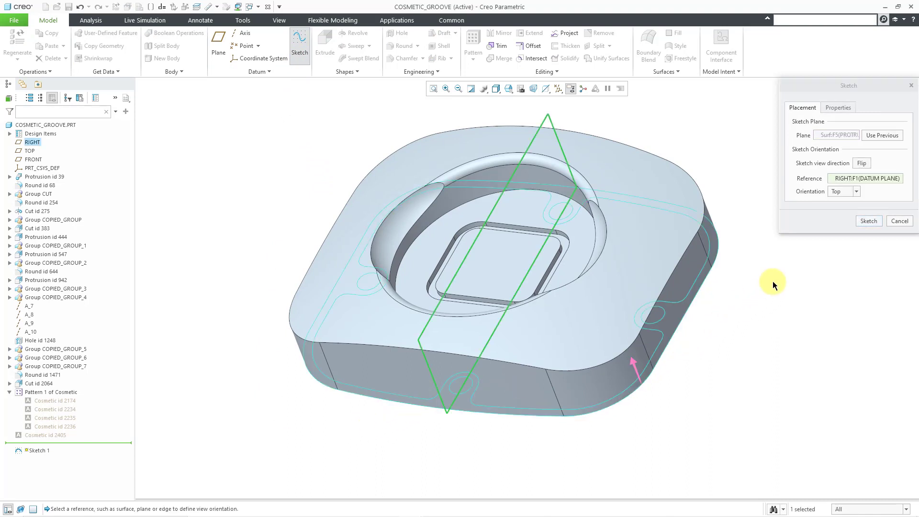
pyautogui.click(857, 191)
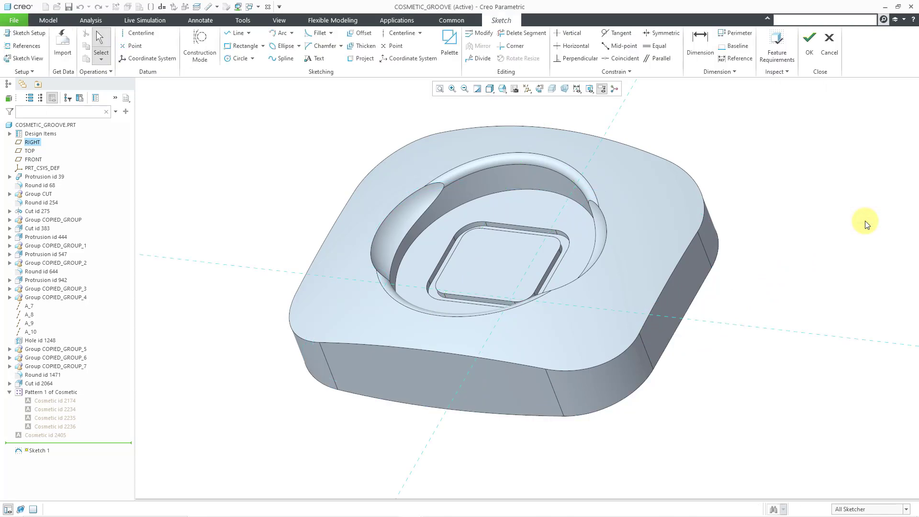
pyautogui.moveTo(540, 89)
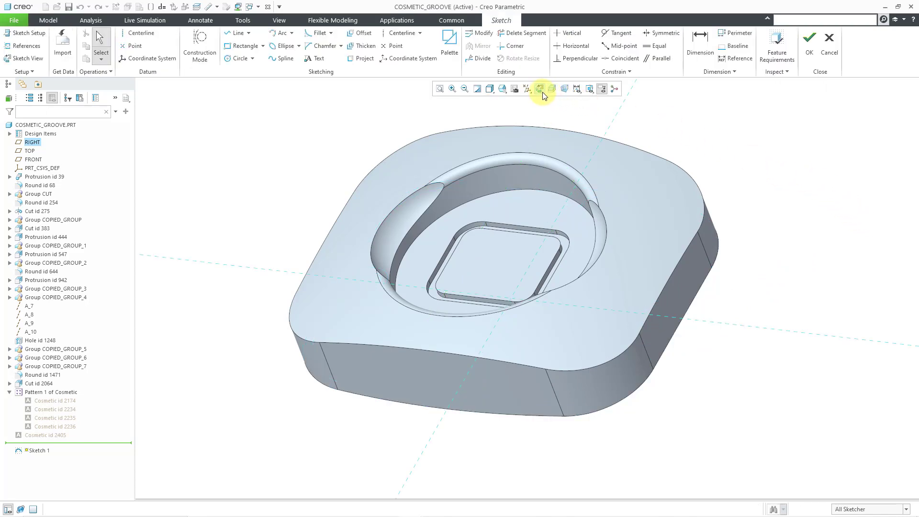
pyautogui.click(539, 89)
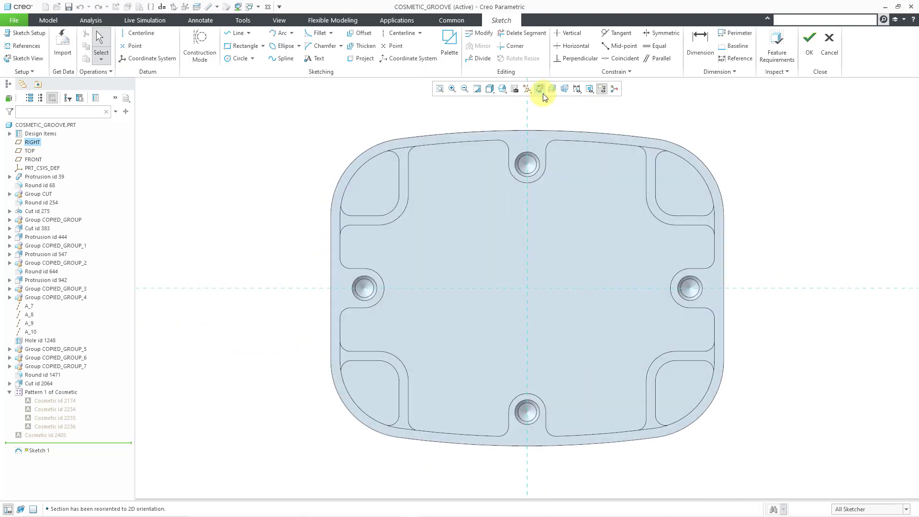
pyautogui.moveTo(390, 110)
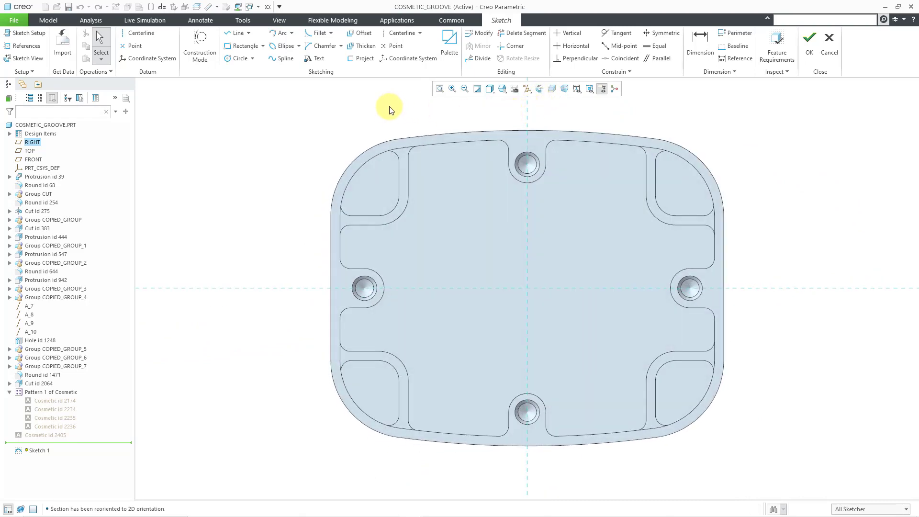
pyautogui.moveTo(351, 106)
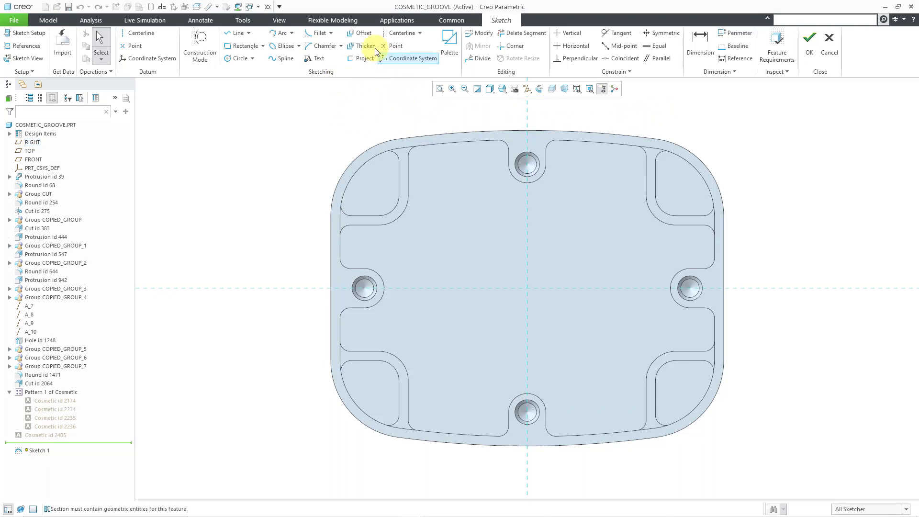
# - Offset the outer top edge loop by -2.5 and finish Sketch 1
pyautogui.click(362, 33)
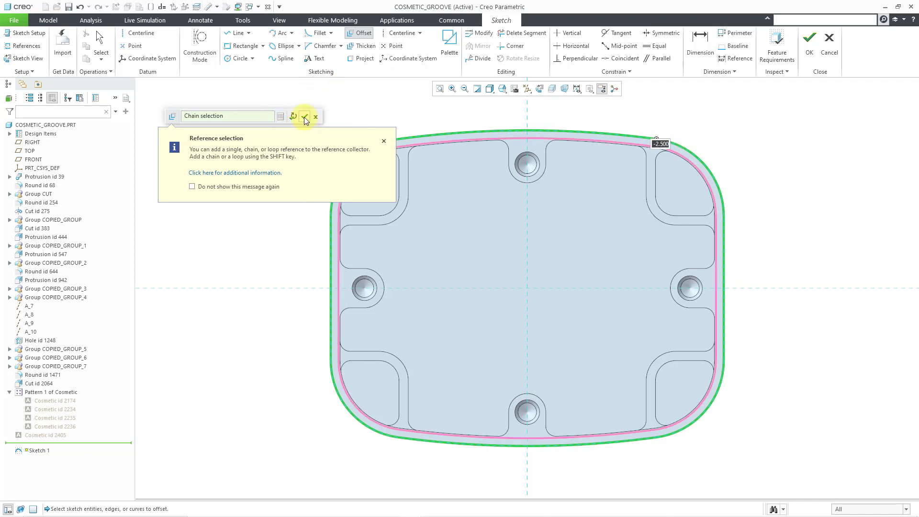
pyautogui.click(304, 116)
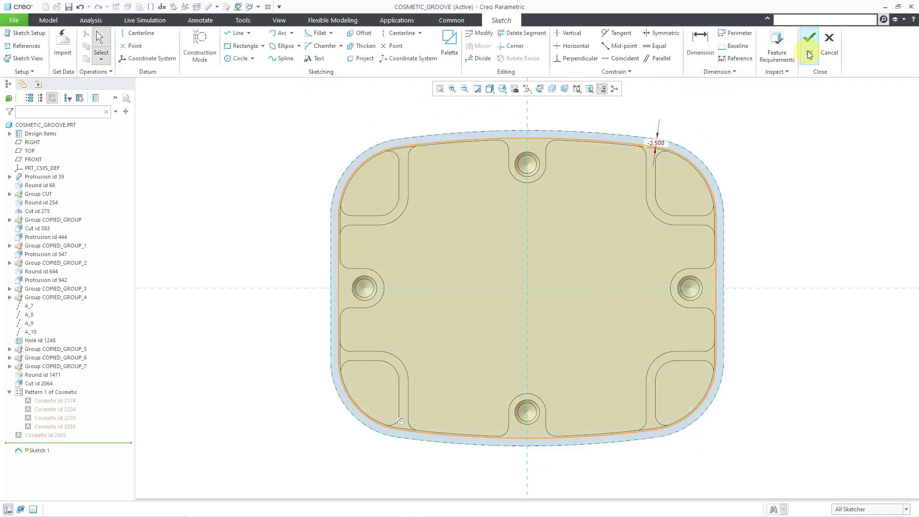
pyautogui.click(808, 37)
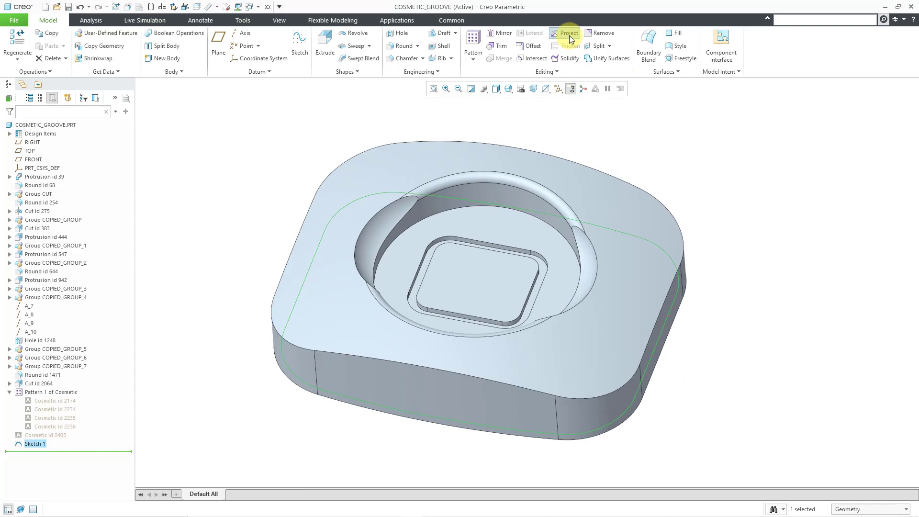
# - Project Sketch 1 onto the top surface as Project 1
pyautogui.click(568, 33)
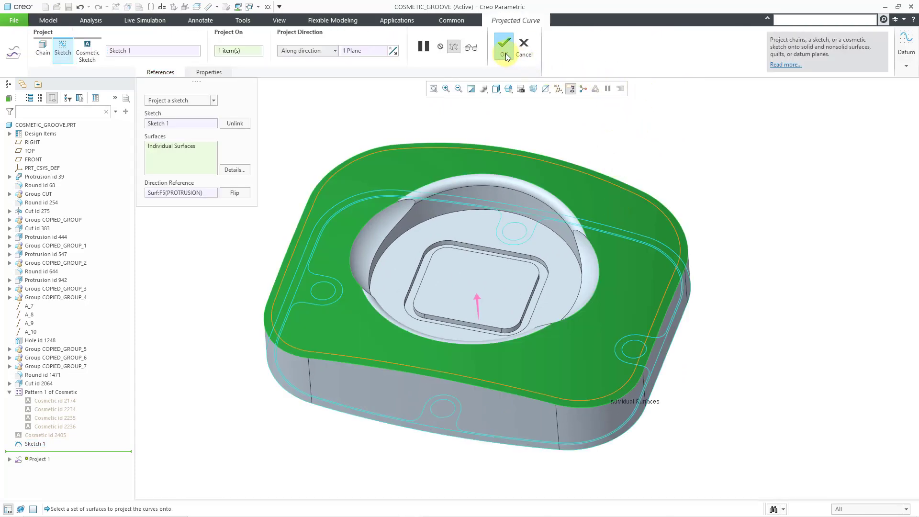
pyautogui.click(503, 46)
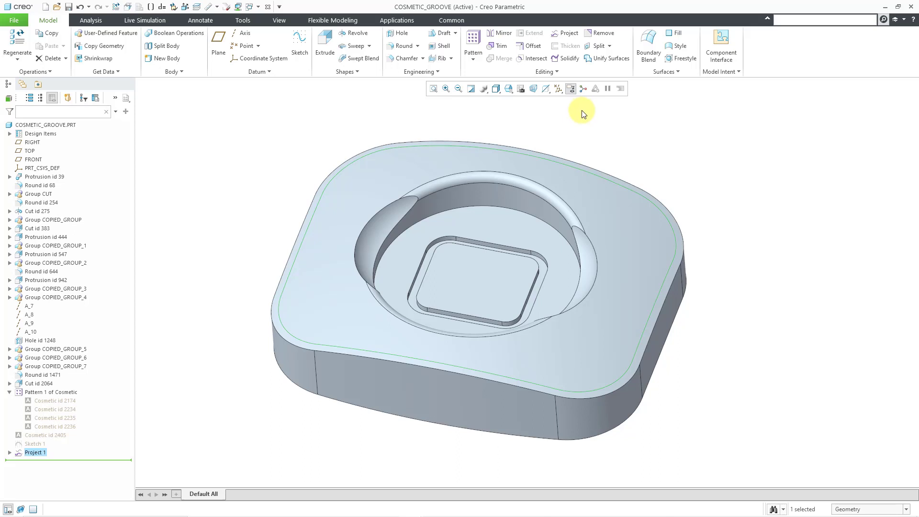
pyautogui.moveTo(527, 121)
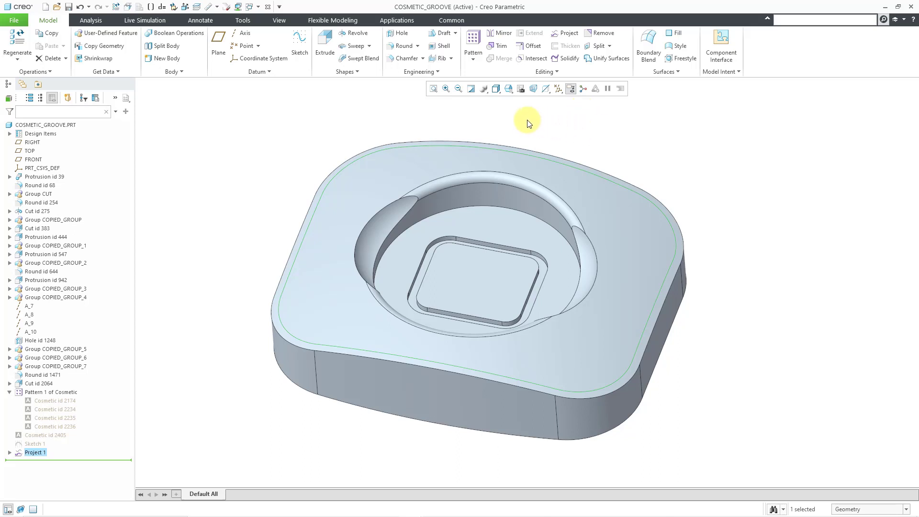
pyautogui.moveTo(355, 46)
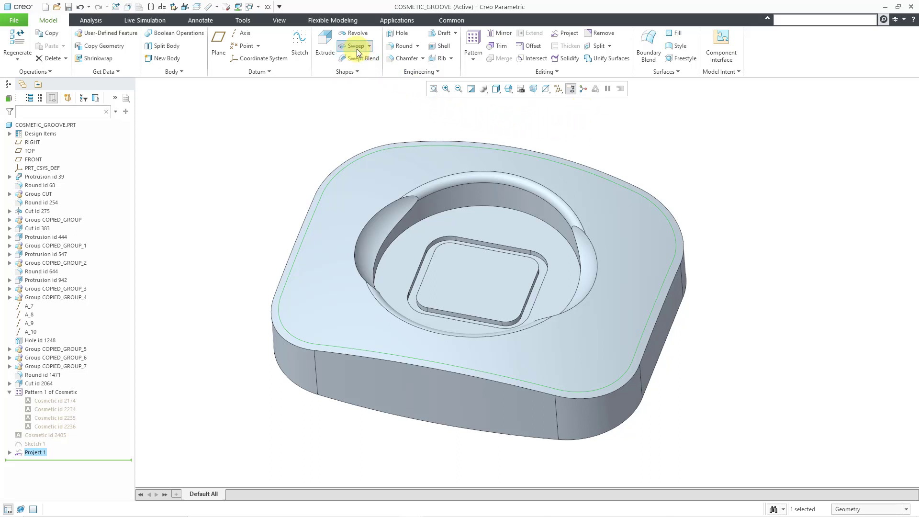
# - Sweep-cut a 1.000 circular section along Project 1, then hide the projected curve
pyautogui.click(355, 46)
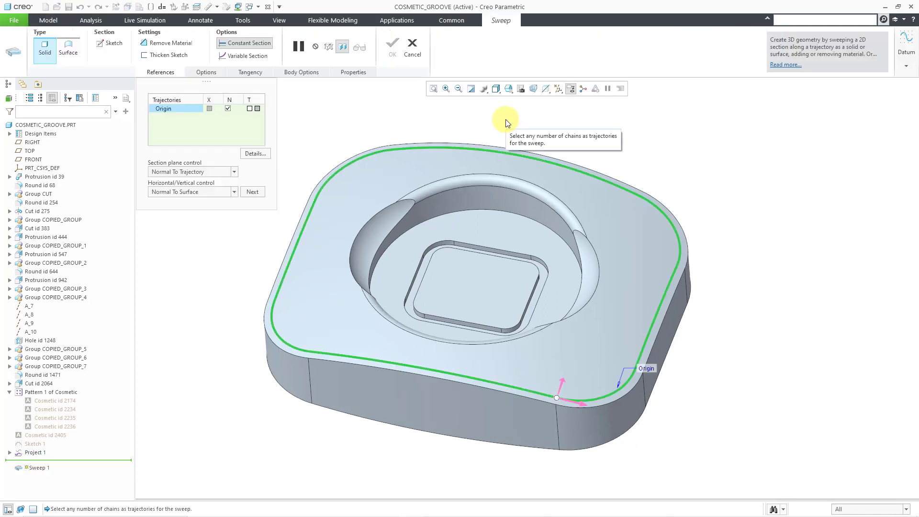
pyautogui.click(512, 88)
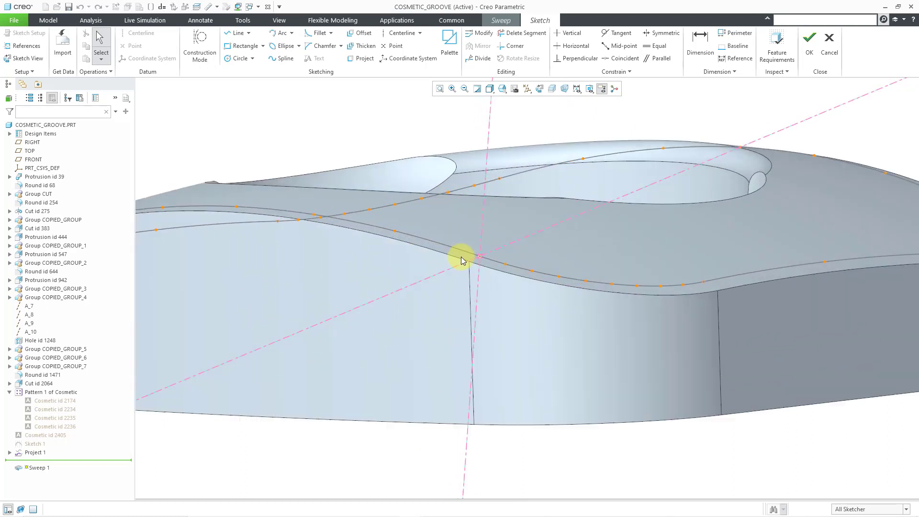
pyautogui.rightClick(463, 258)
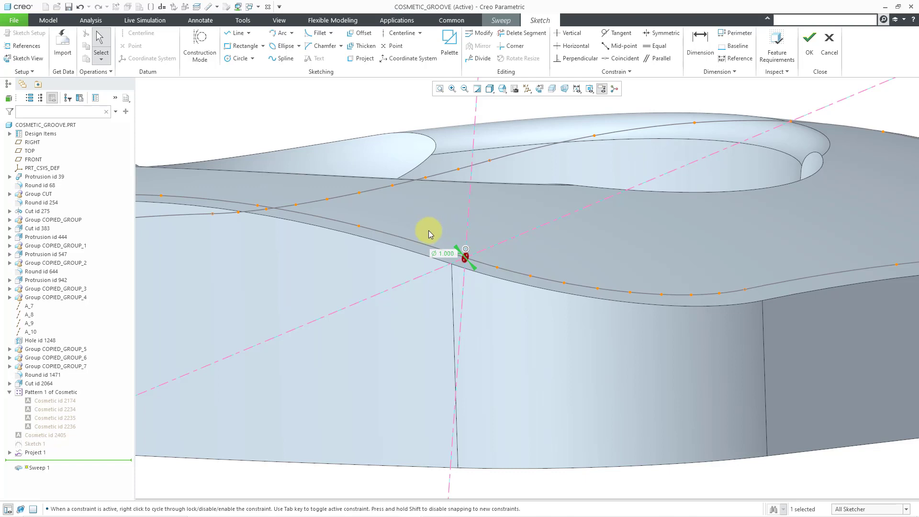
pyautogui.click(809, 38)
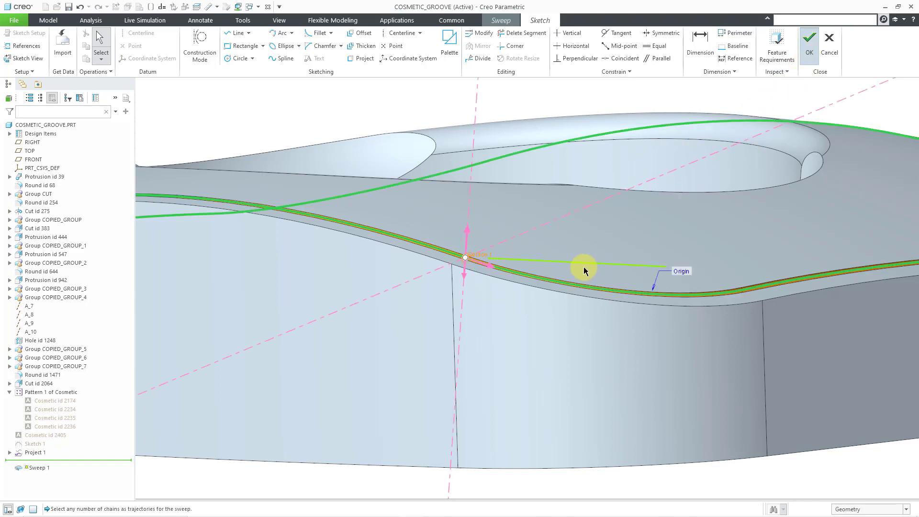
pyautogui.click(809, 37)
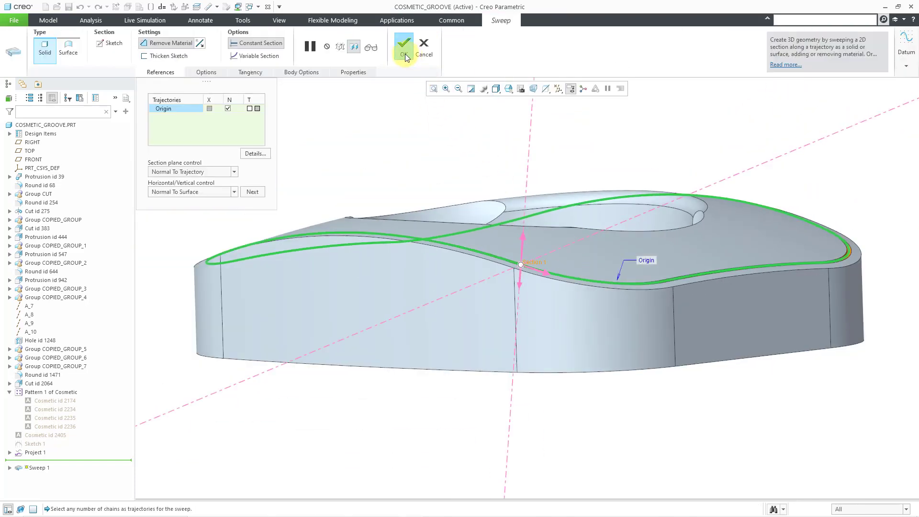
pyautogui.click(403, 46)
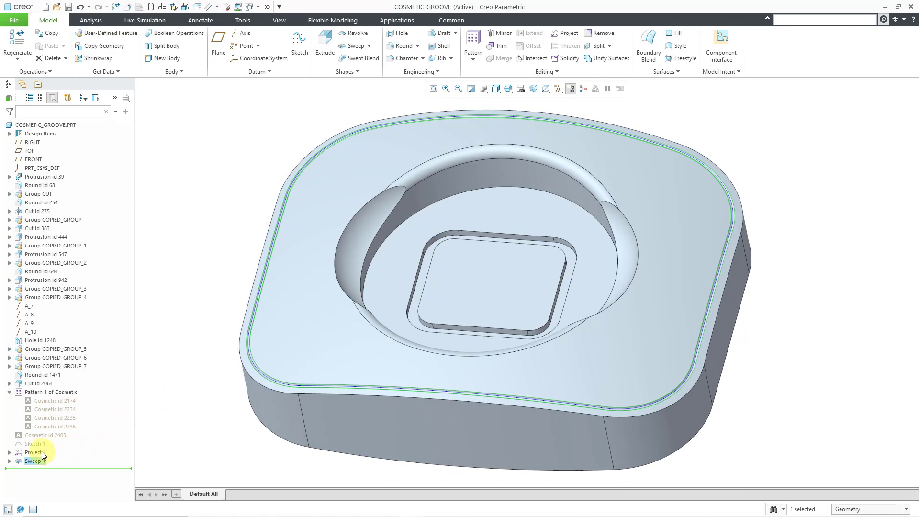
pyautogui.click(190, 254)
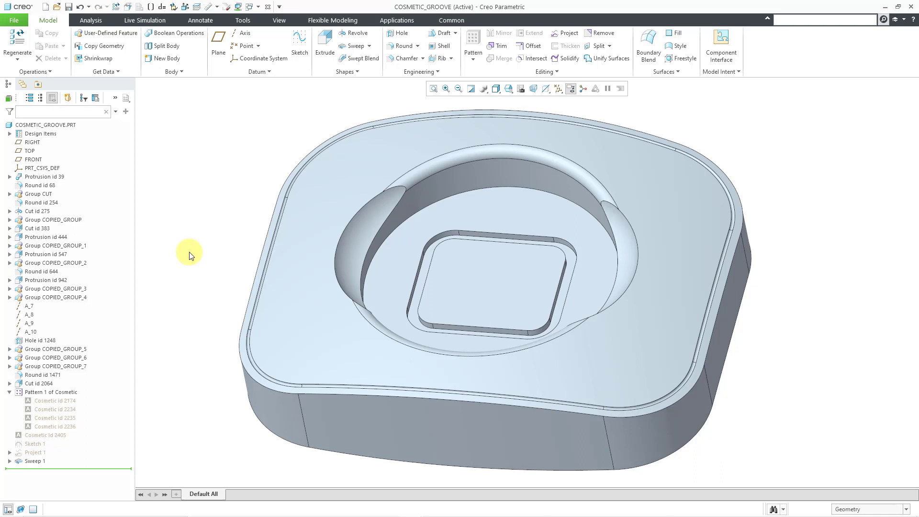
pyautogui.moveTo(192, 244)
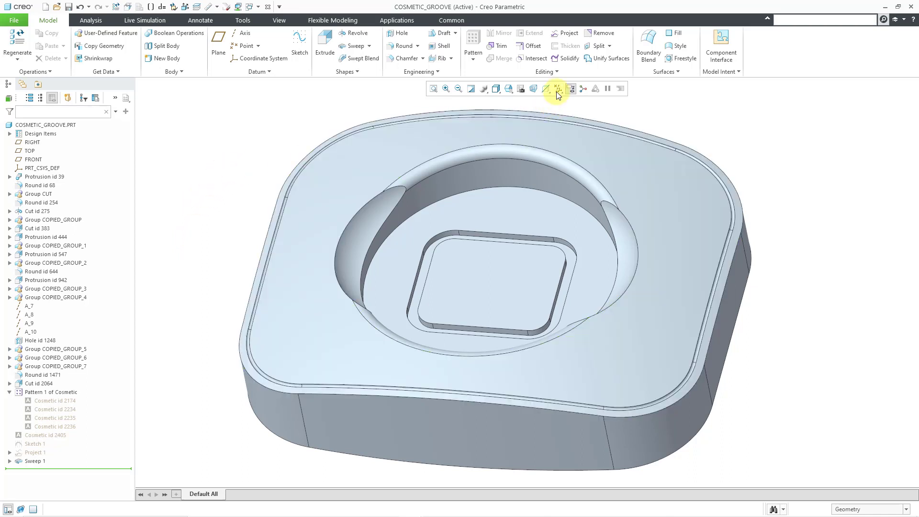
# - Show datum planes and sketch on FRONT with RIGHT reference, viewed face-on
pyautogui.click(570, 88)
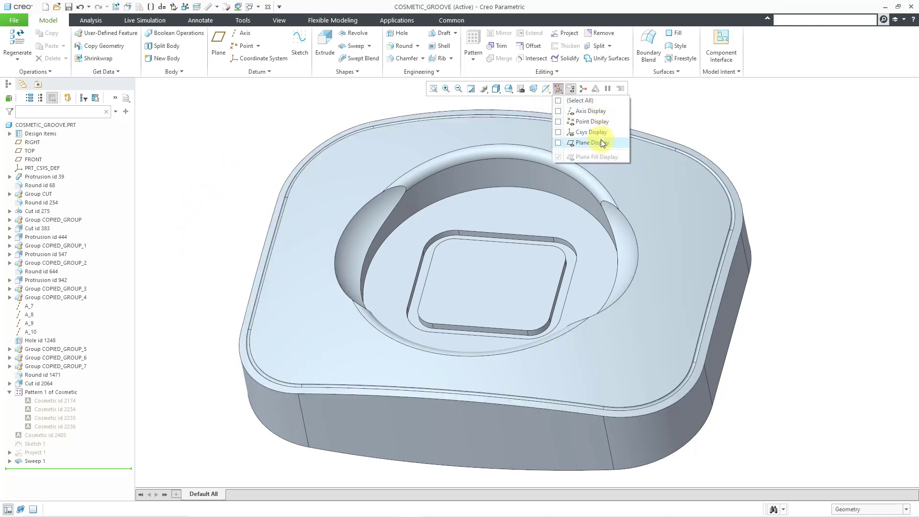
pyautogui.click(590, 143)
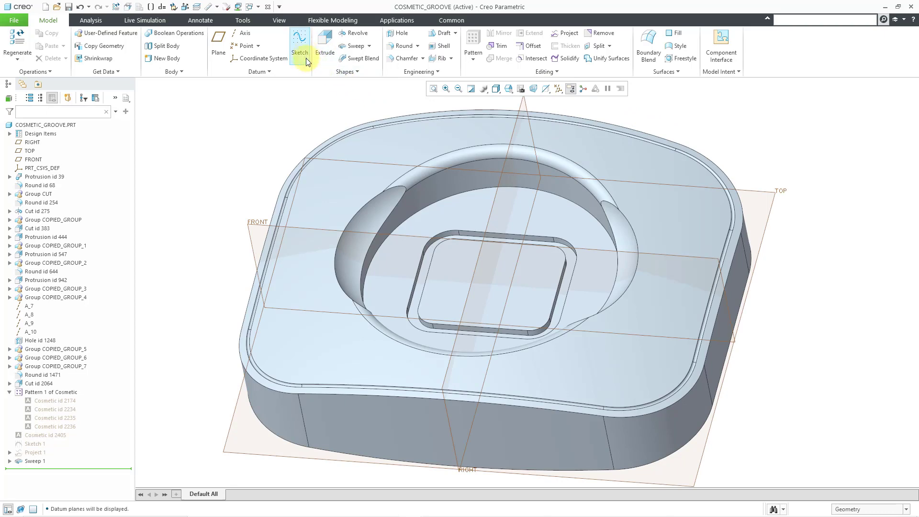
pyautogui.click(300, 42)
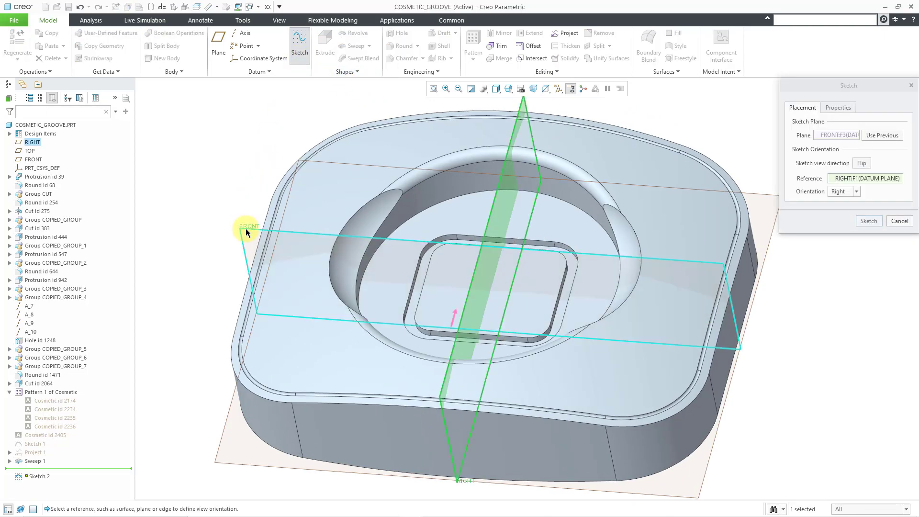
pyautogui.moveTo(872, 205)
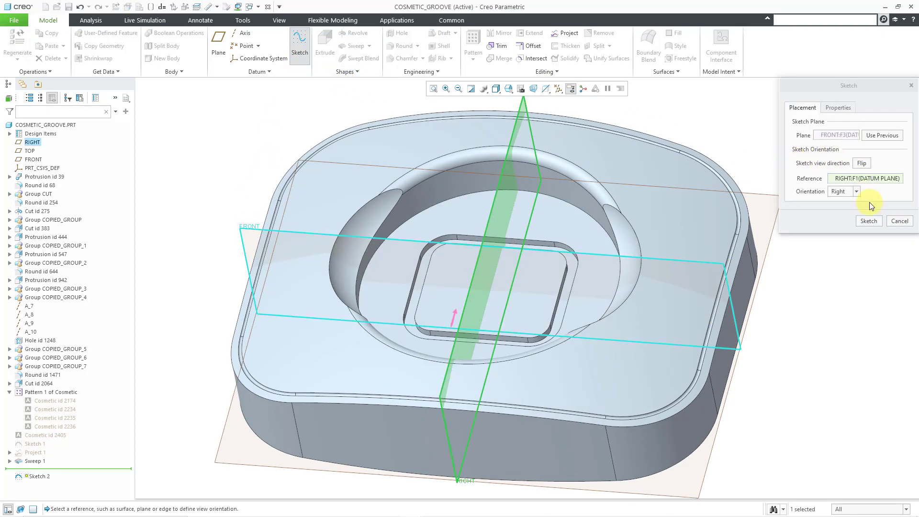
pyautogui.click(869, 220)
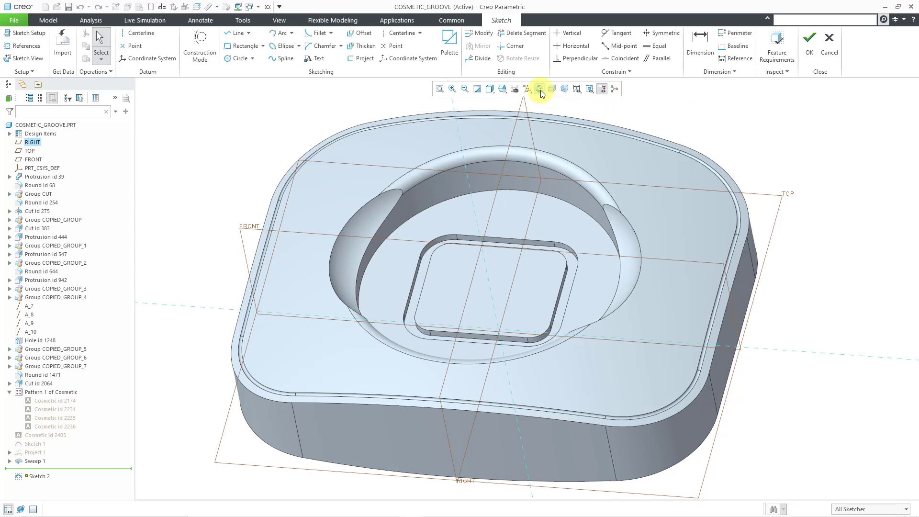
pyautogui.click(540, 89)
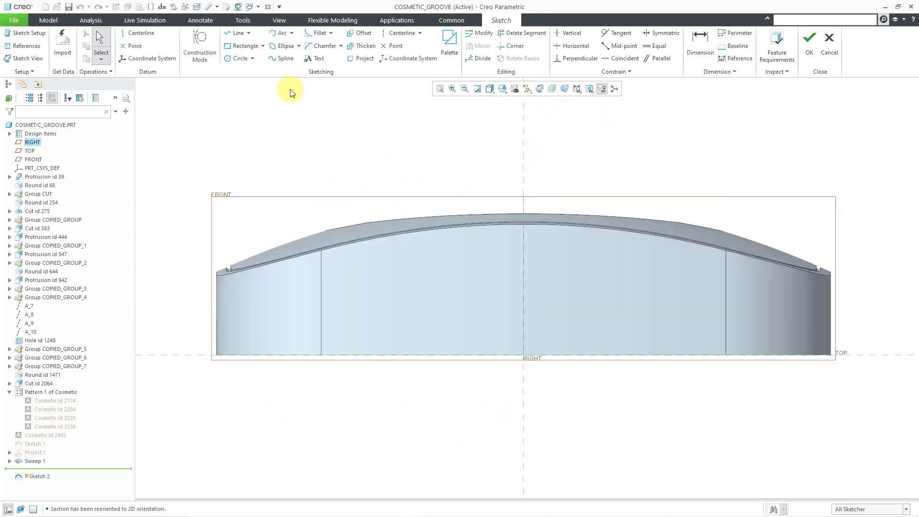
# - Place the text ACME, horizontally centred, on the FRONT plane sketch
pyautogui.click(317, 58)
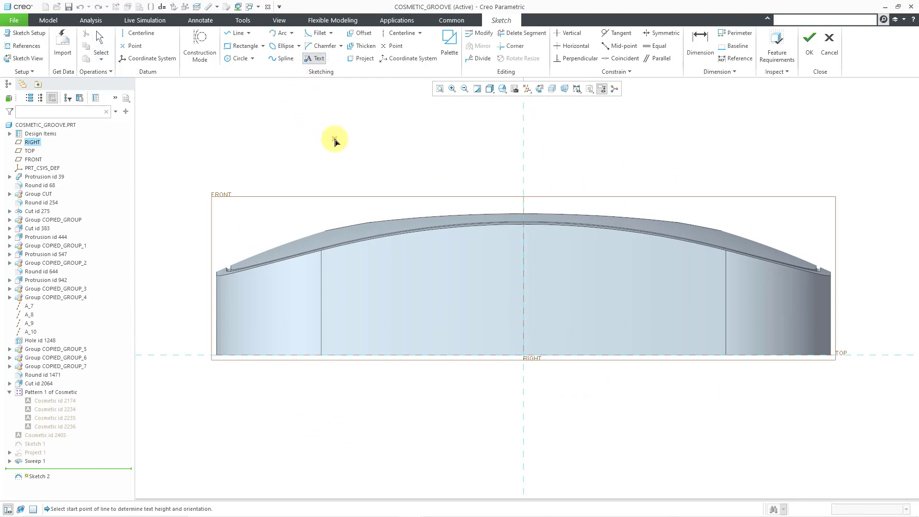
pyautogui.click(523, 304)
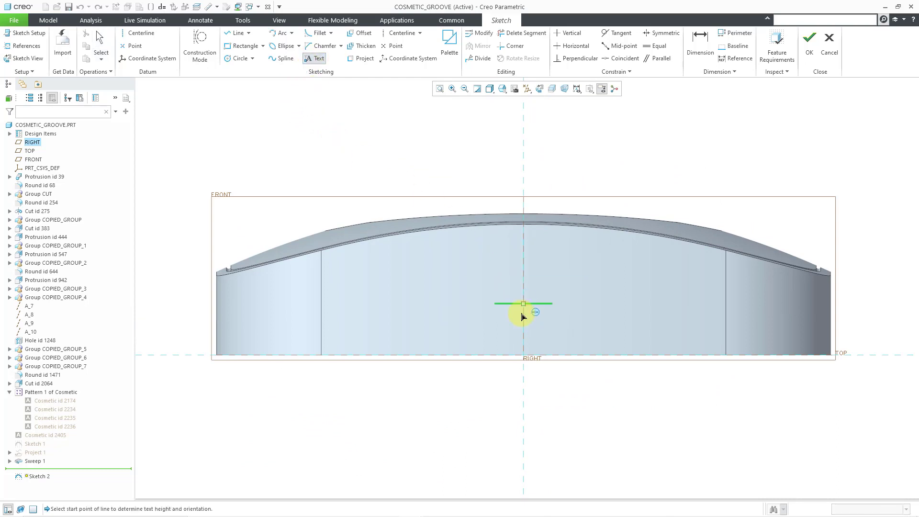
pyautogui.click(523, 304)
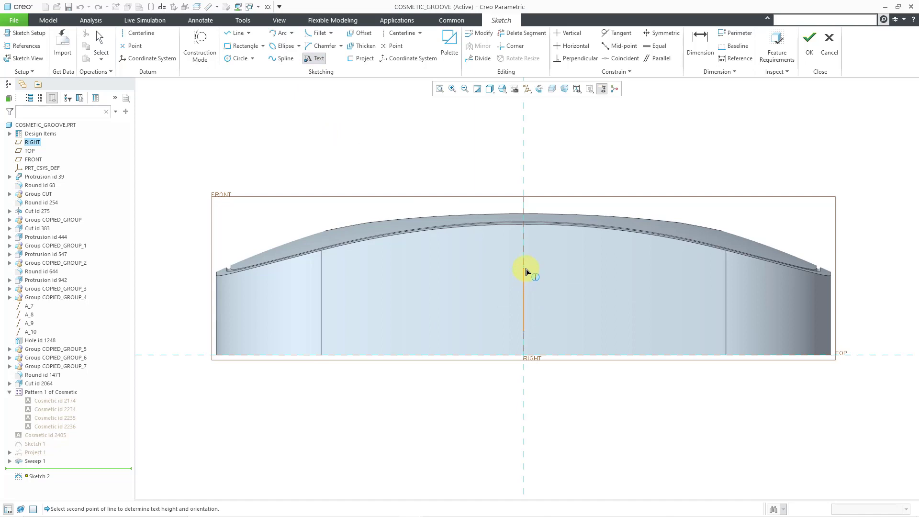
pyautogui.click(524, 270)
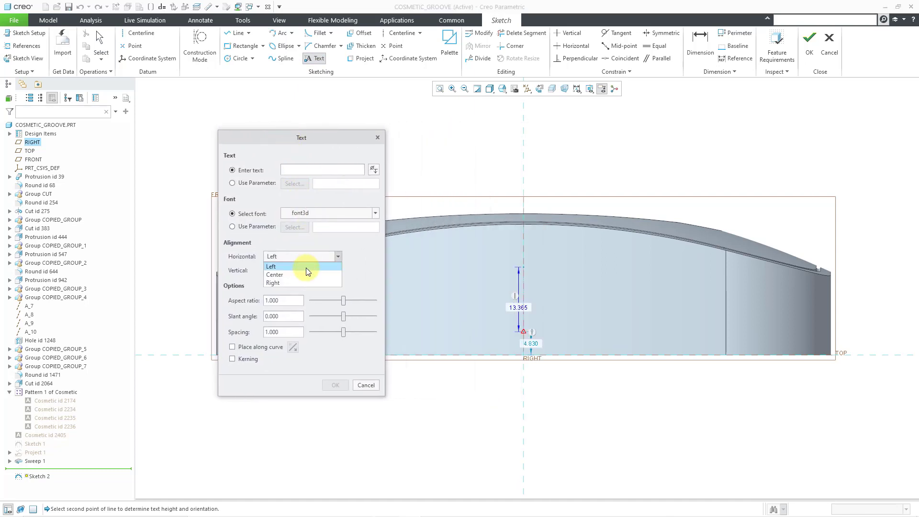
pyautogui.click(275, 274)
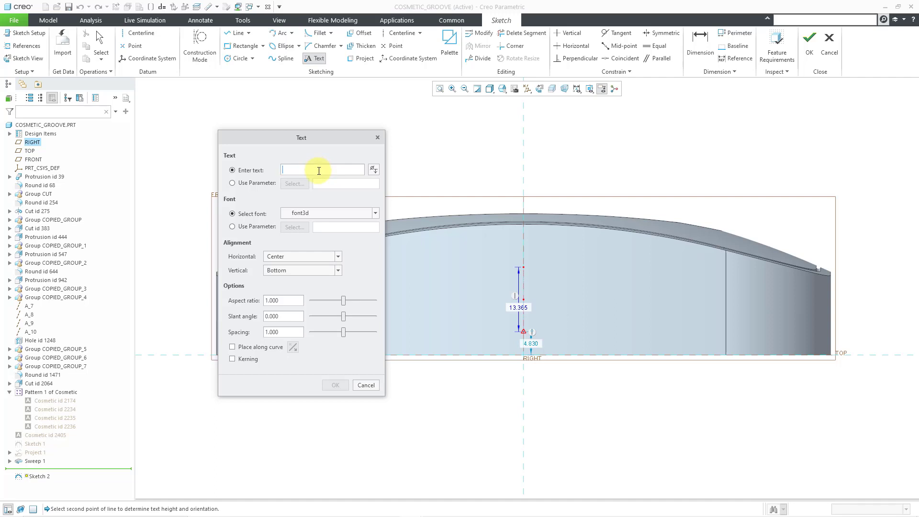
pyautogui.write('ACM')
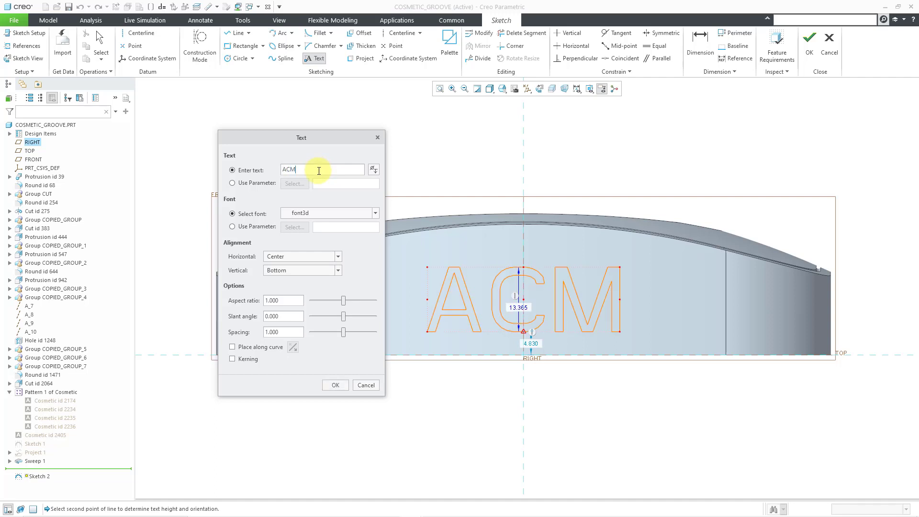
pyautogui.write('E')
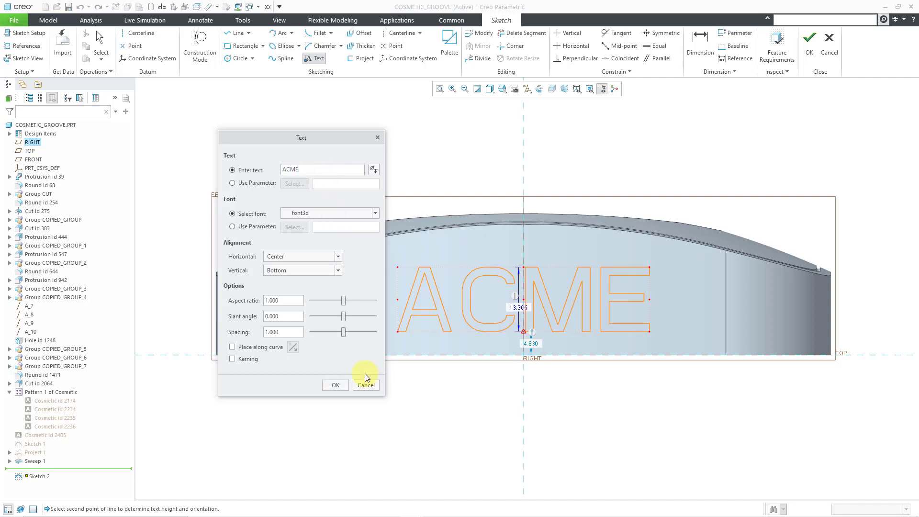
pyautogui.click(334, 385)
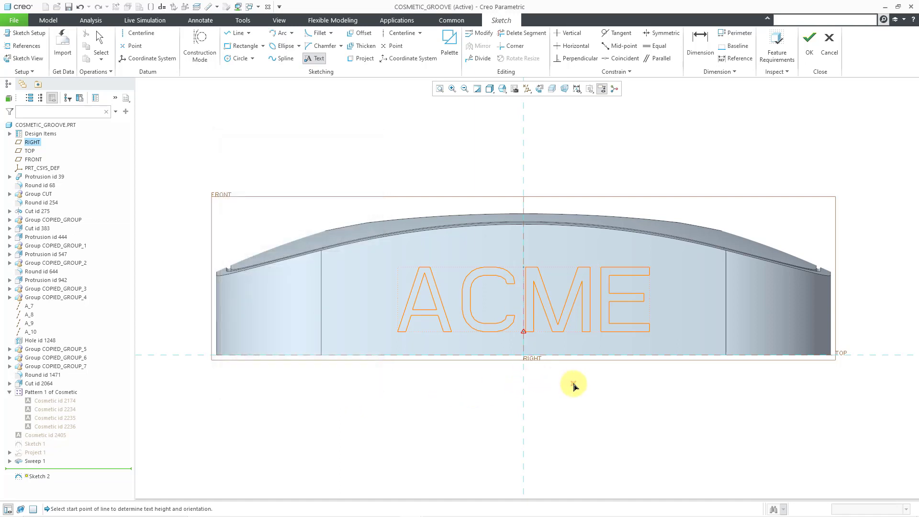
# - Set the ACME text to 12 tall and 4 above the base, then finish Sketch 2
pyautogui.click(533, 349)
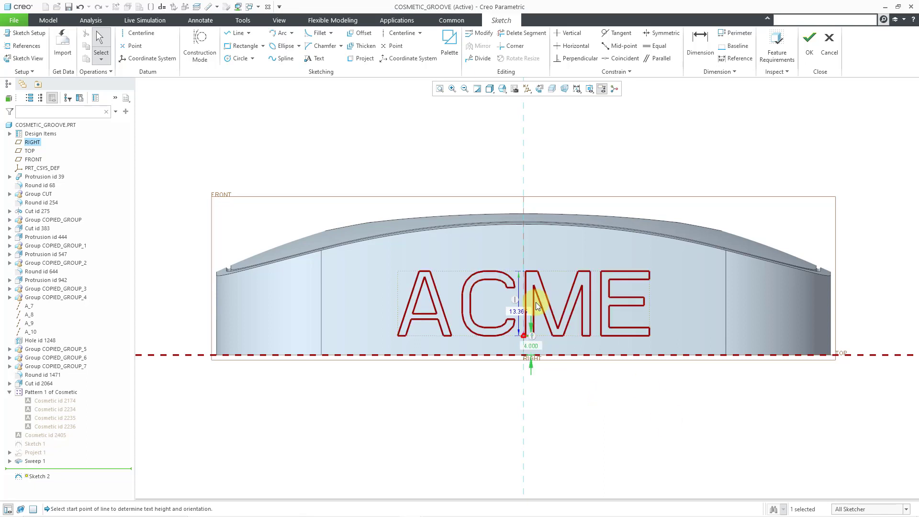
pyautogui.click(521, 308)
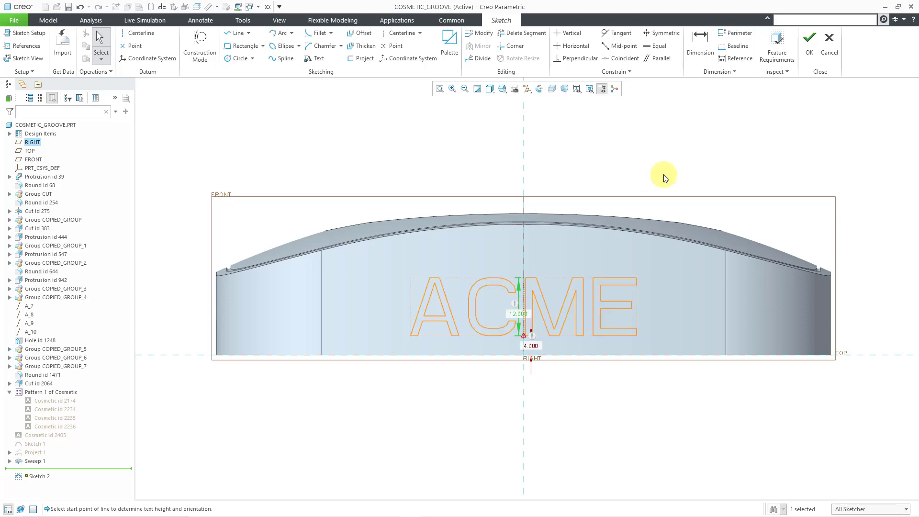
pyautogui.click(810, 37)
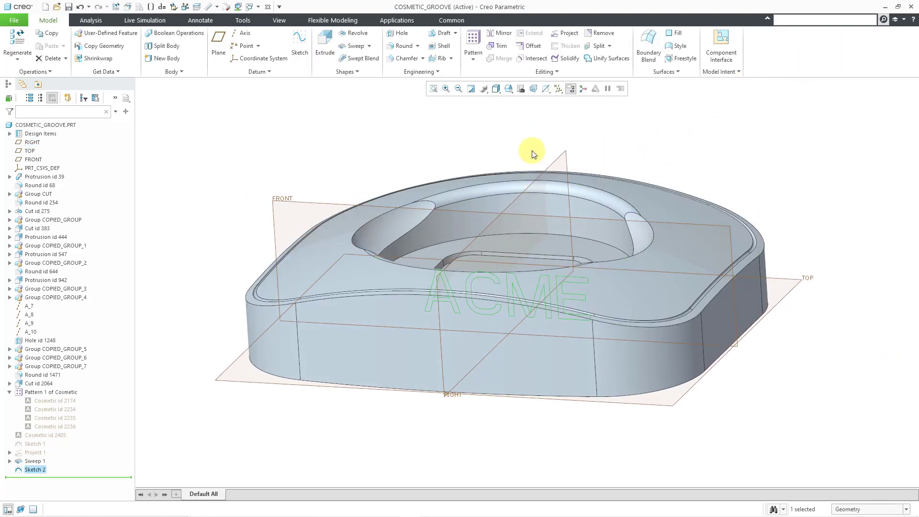
# - Hide datum planes and project Sketch 2's ACME lettering onto the curved front face
pyautogui.click(557, 88)
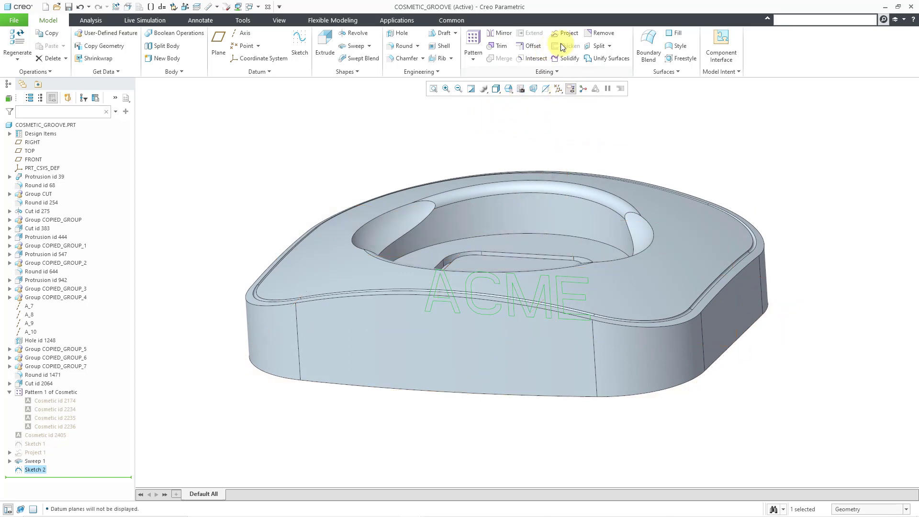
pyautogui.click(567, 34)
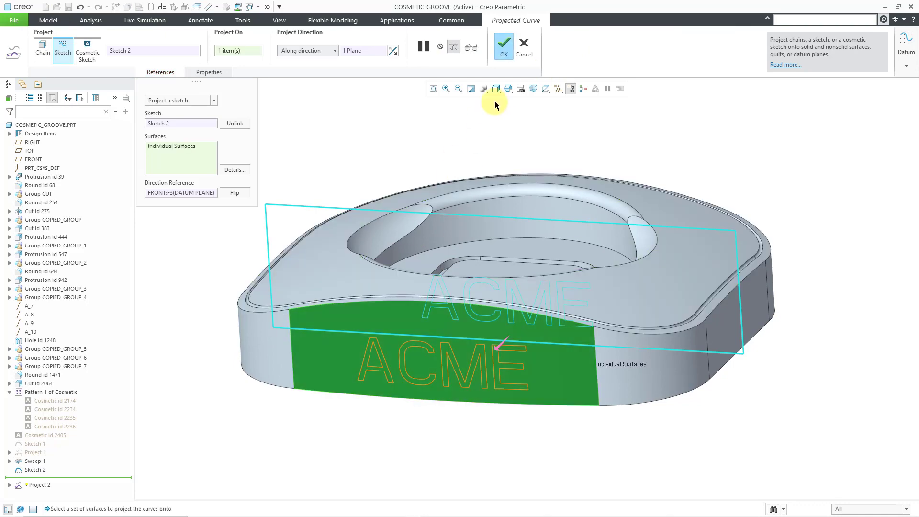
pyautogui.click(504, 47)
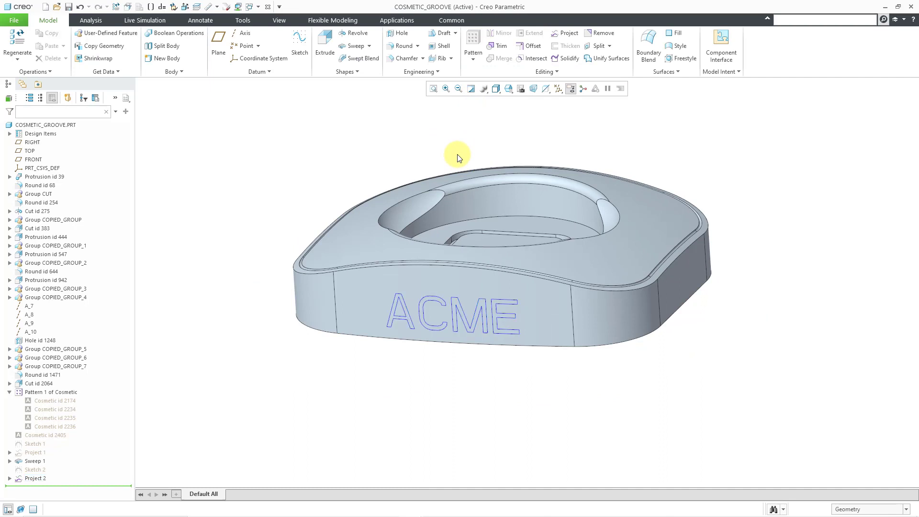
pyautogui.moveTo(527, 146)
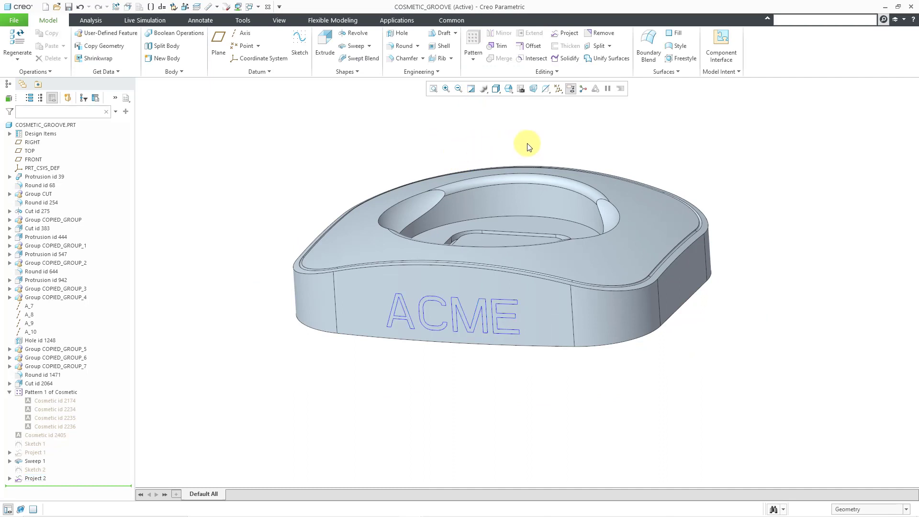
pyautogui.click(610, 46)
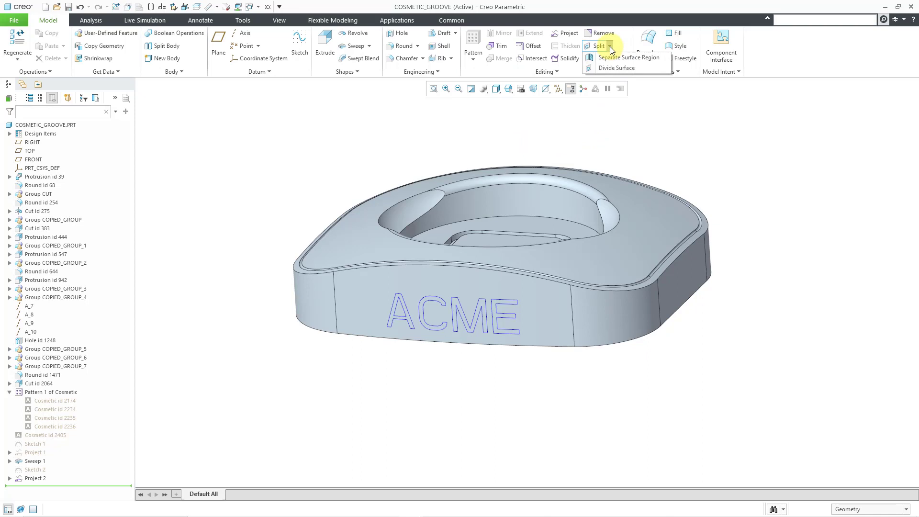
# - Divide the front face using a rule-based chain of all projected ACME curves
pyautogui.click(617, 68)
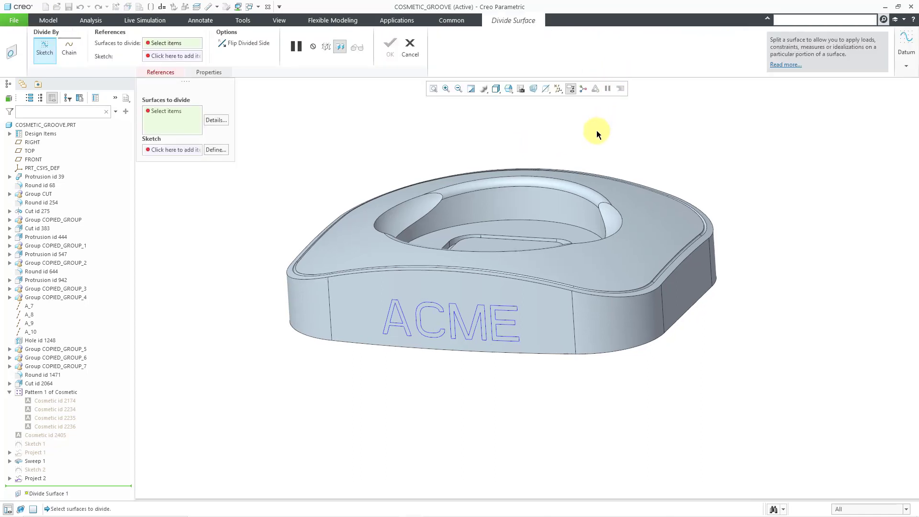
pyautogui.click(533, 314)
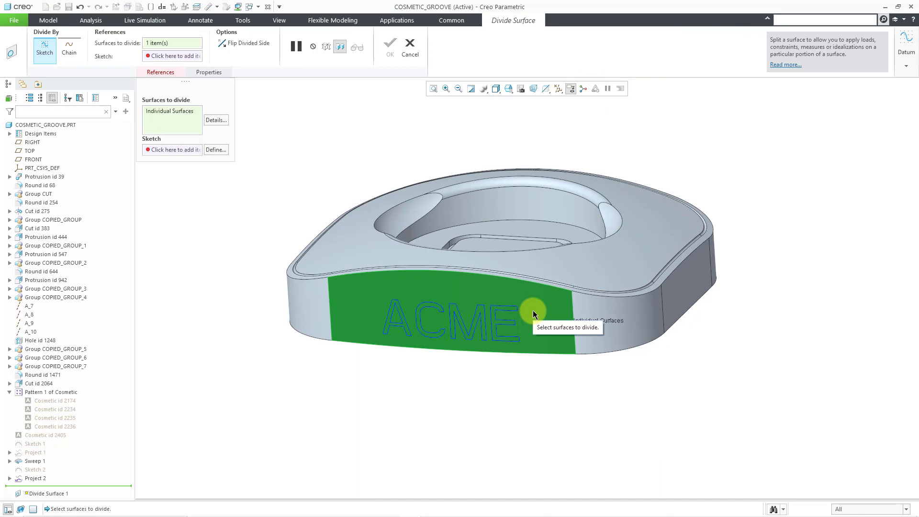
pyautogui.moveTo(69, 52)
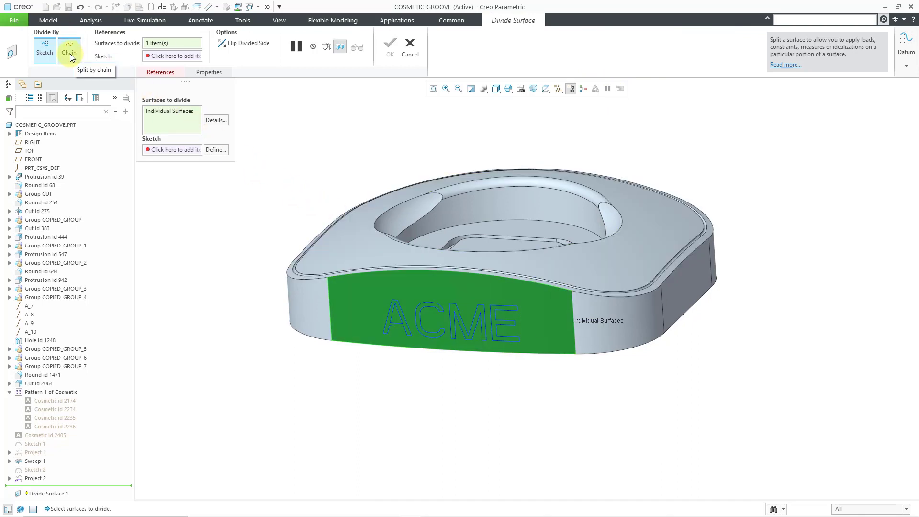
pyautogui.click(68, 51)
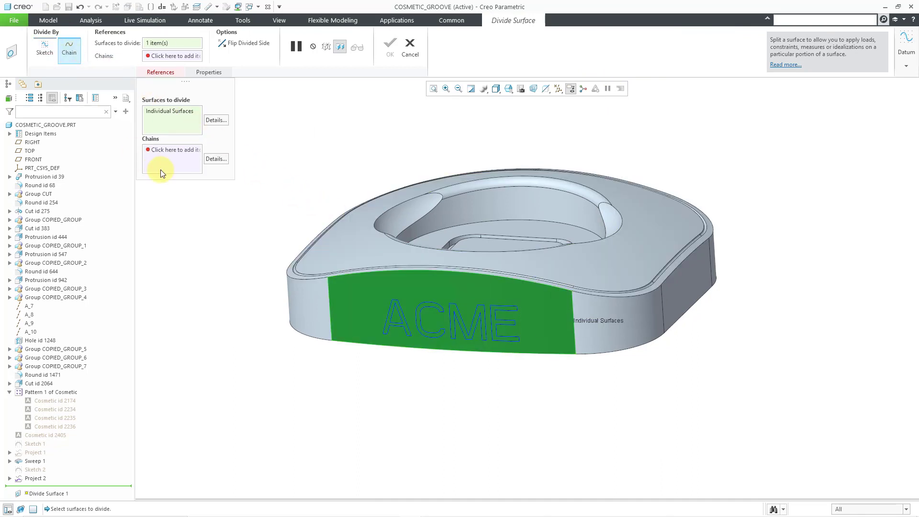
pyautogui.click(216, 159)
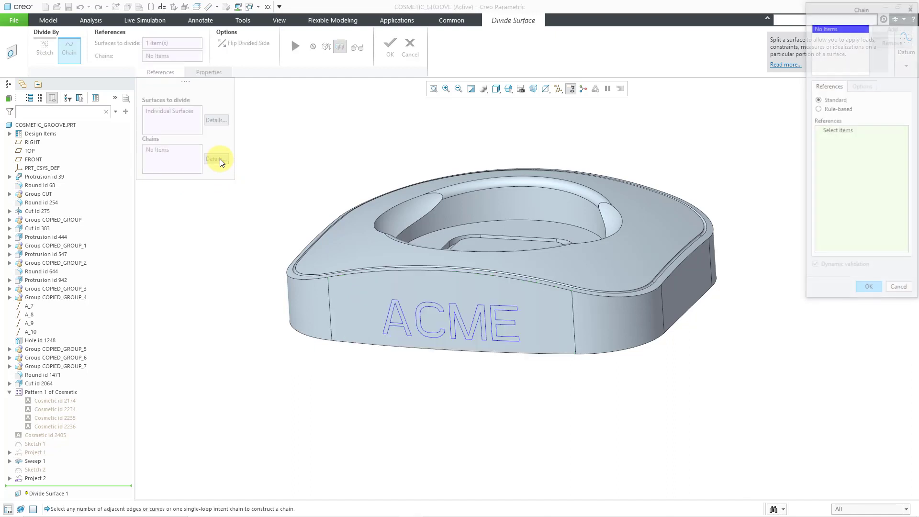
pyautogui.click(820, 109)
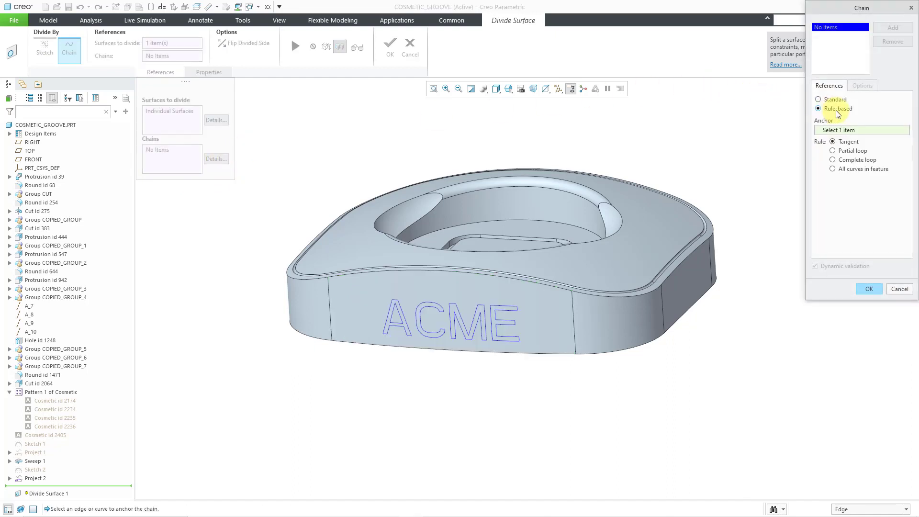
pyautogui.click(832, 170)
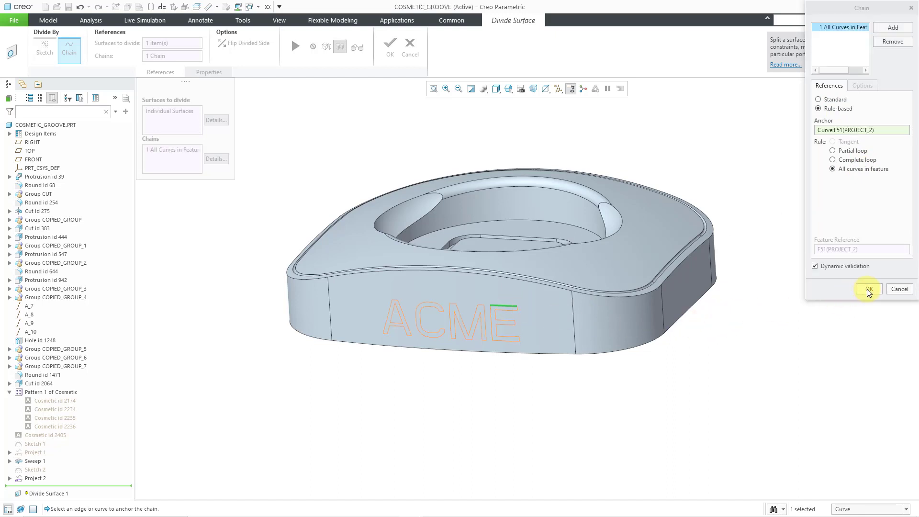
pyautogui.click(869, 289)
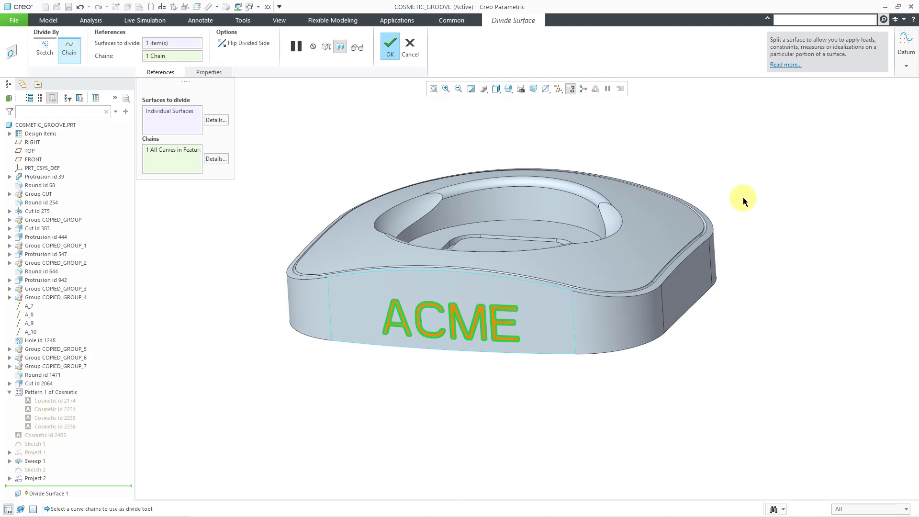
pyautogui.moveTo(444, 115)
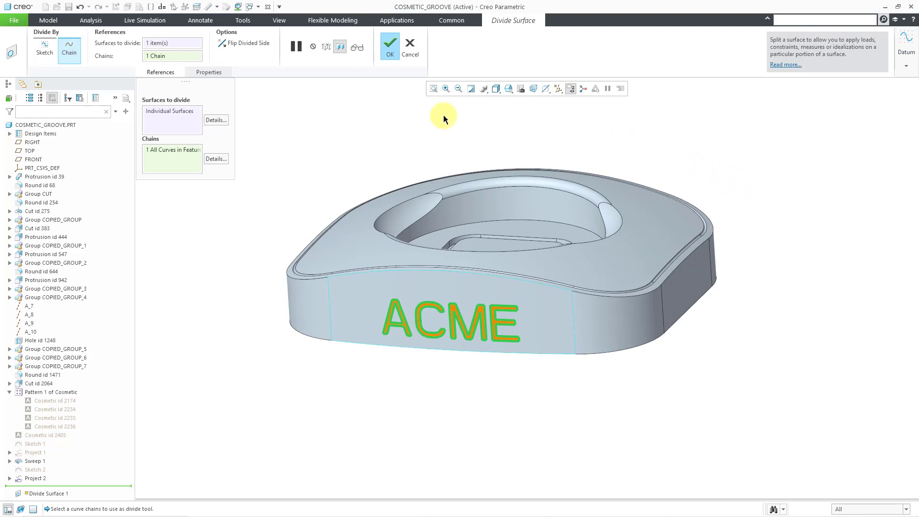
pyautogui.click(389, 46)
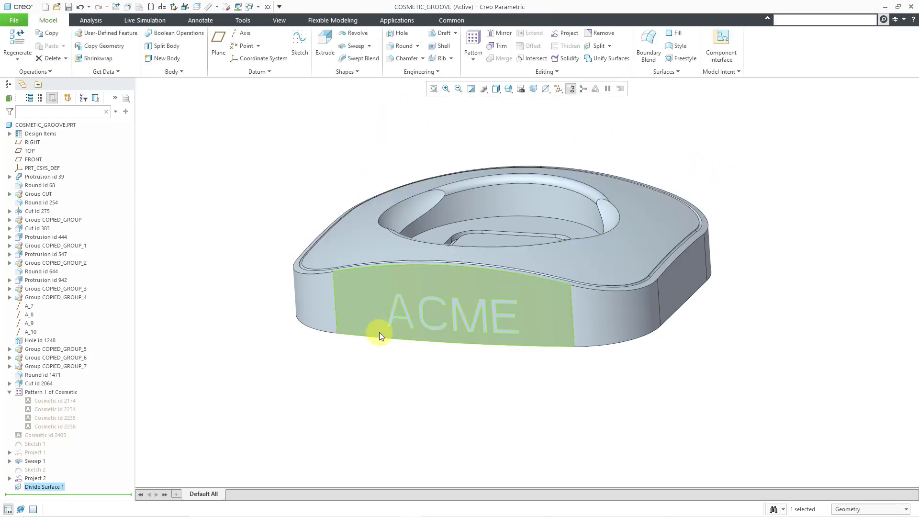
pyautogui.scroll(3)
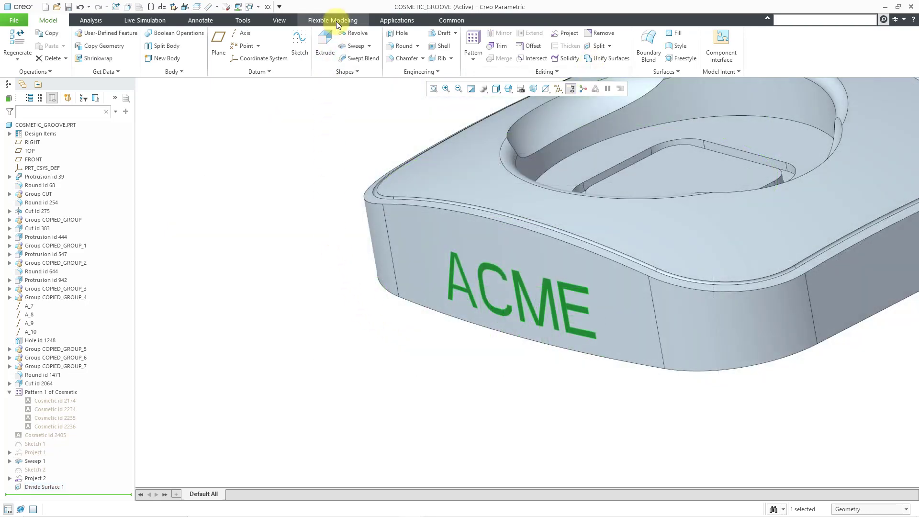
# - Offset the ACME letter surfaces 1.000 inward with Flexible Modeling Offset
pyautogui.click(332, 20)
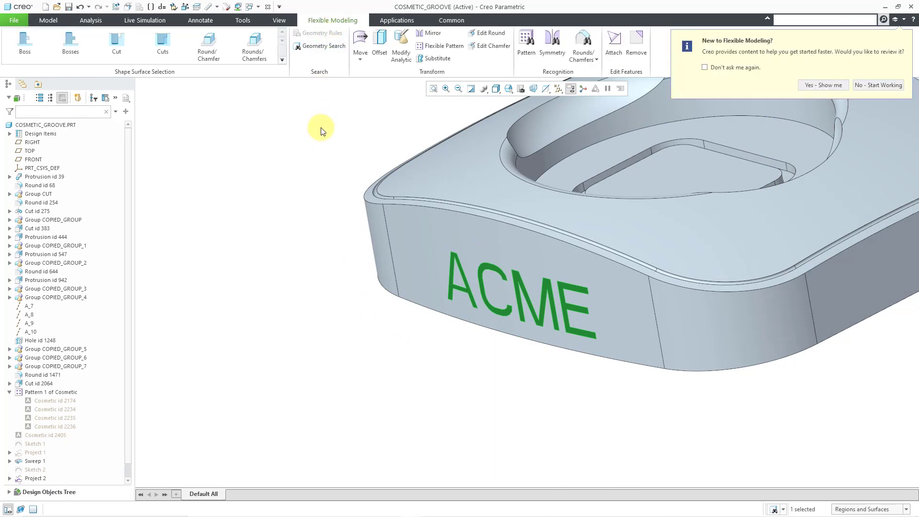
pyautogui.click(379, 44)
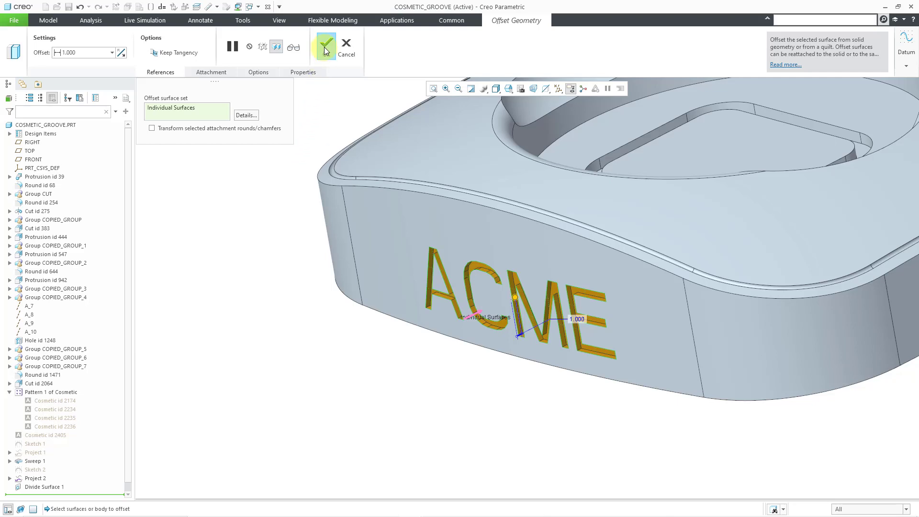
pyautogui.click(325, 46)
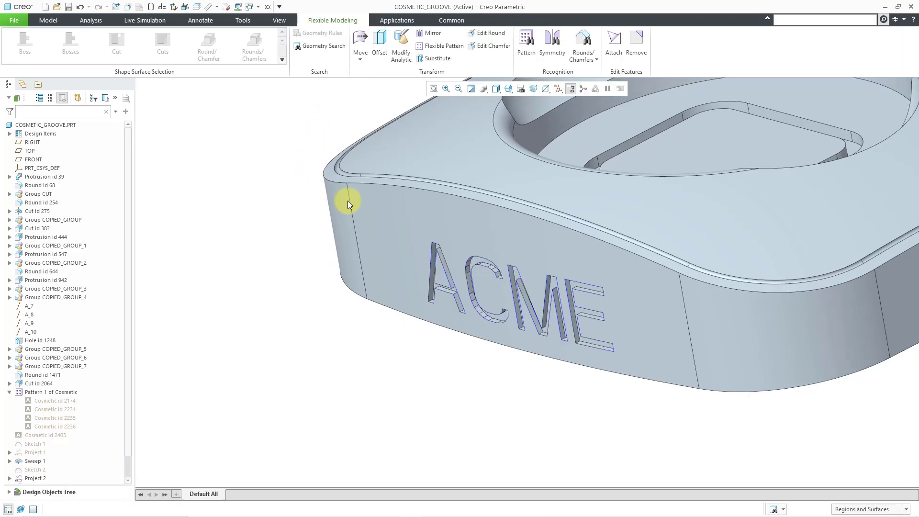